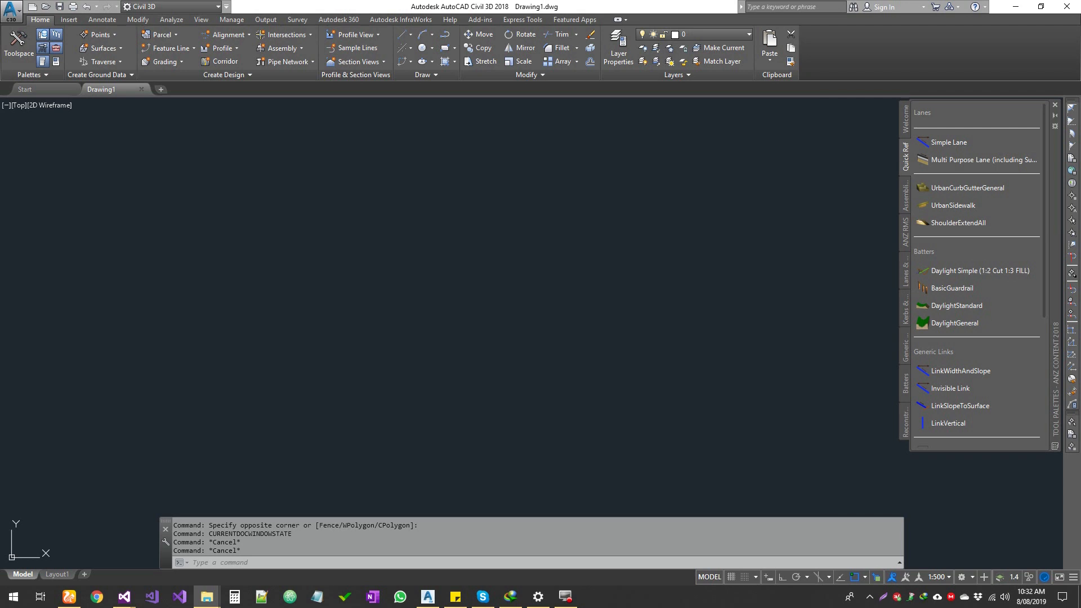
mouse_move(409, 272)
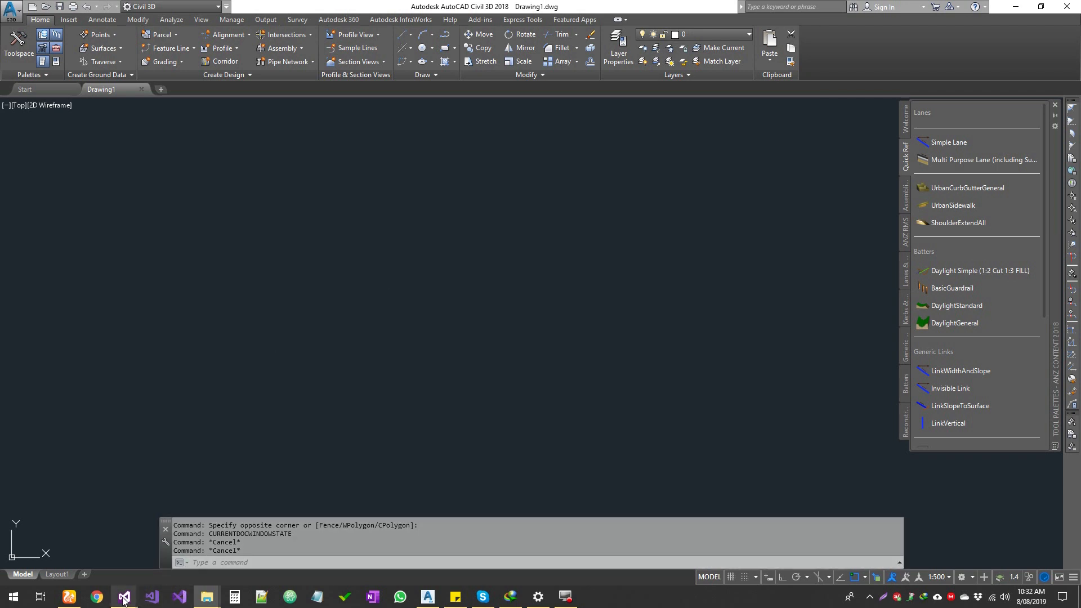
Collapse ControlAutoCAD, expand Developer Help, and view then close UseFull Links.txt
click(124, 598)
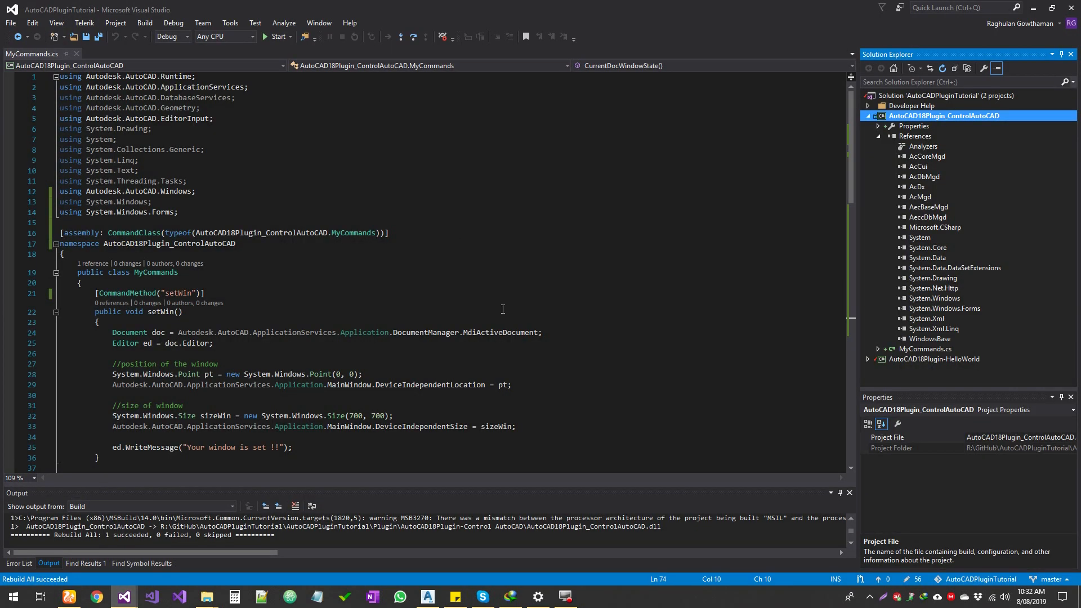
click(868, 116)
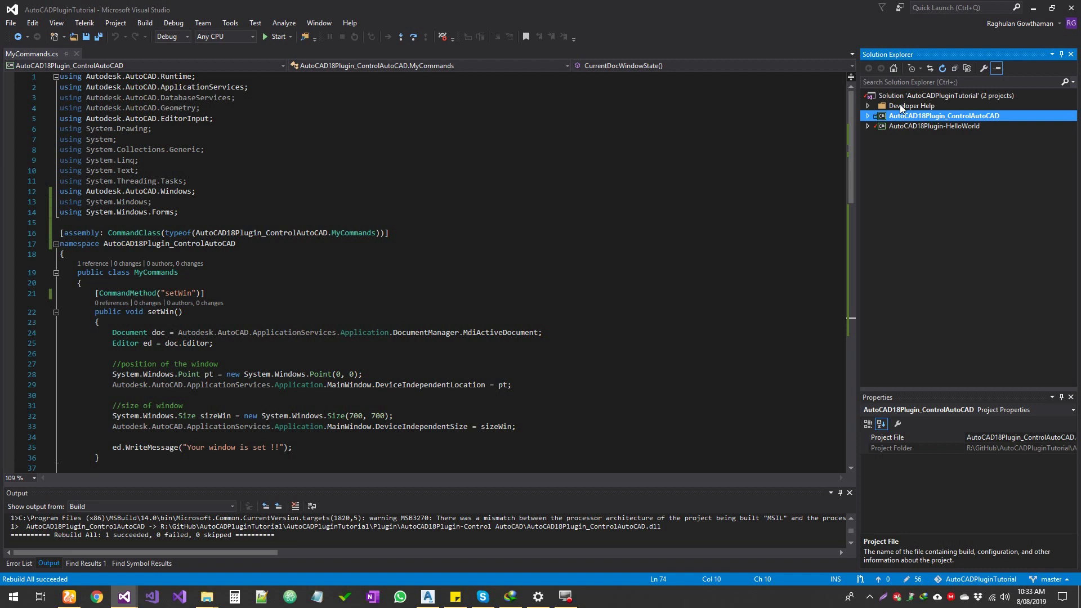
click(868, 105)
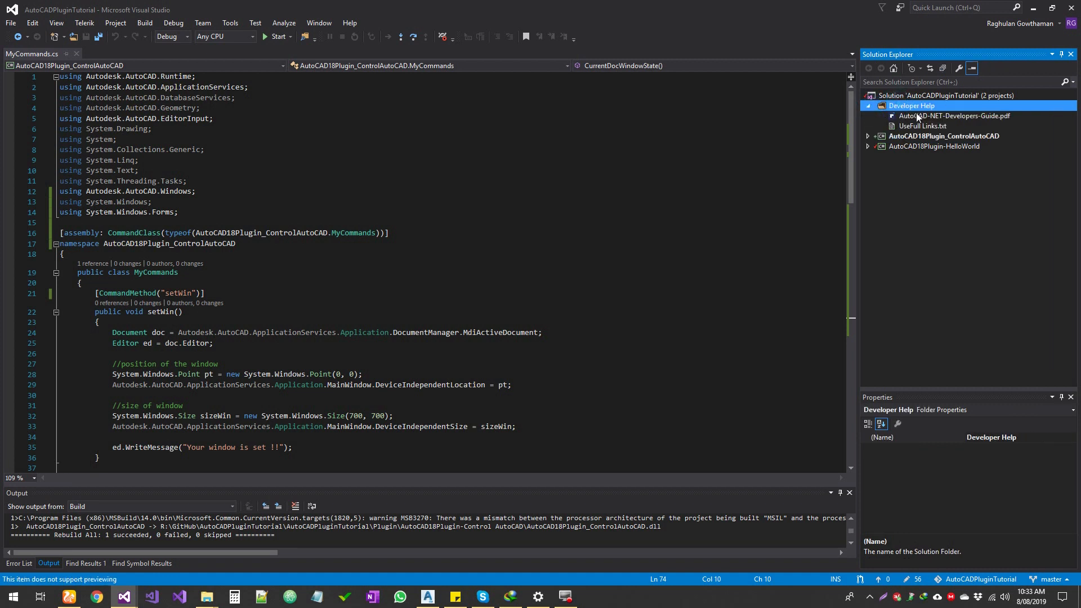
mouse_move(930, 121)
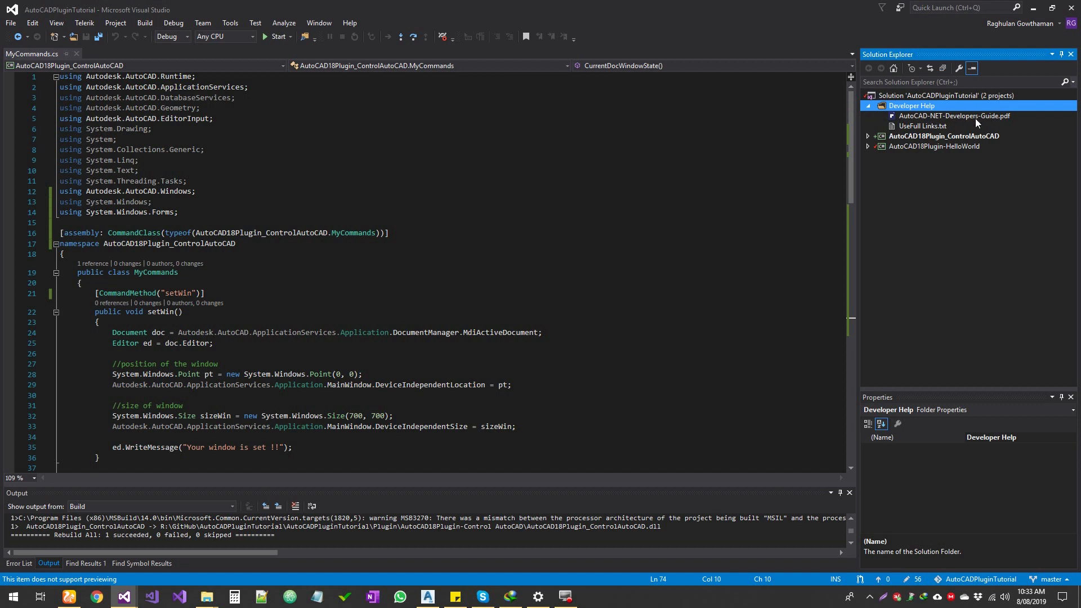
mouse_move(969, 119)
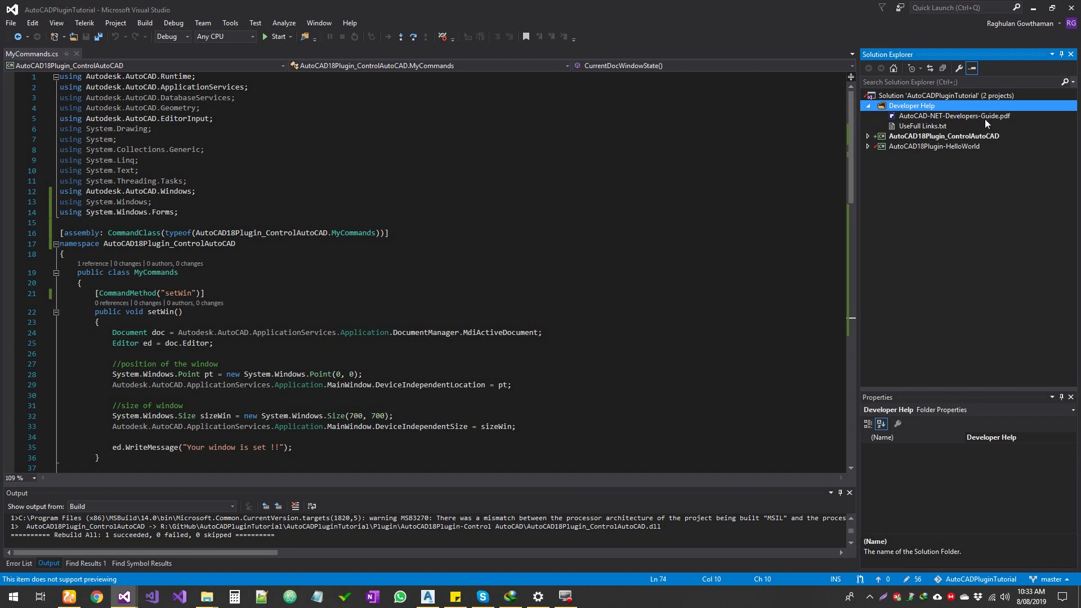
mouse_move(995, 124)
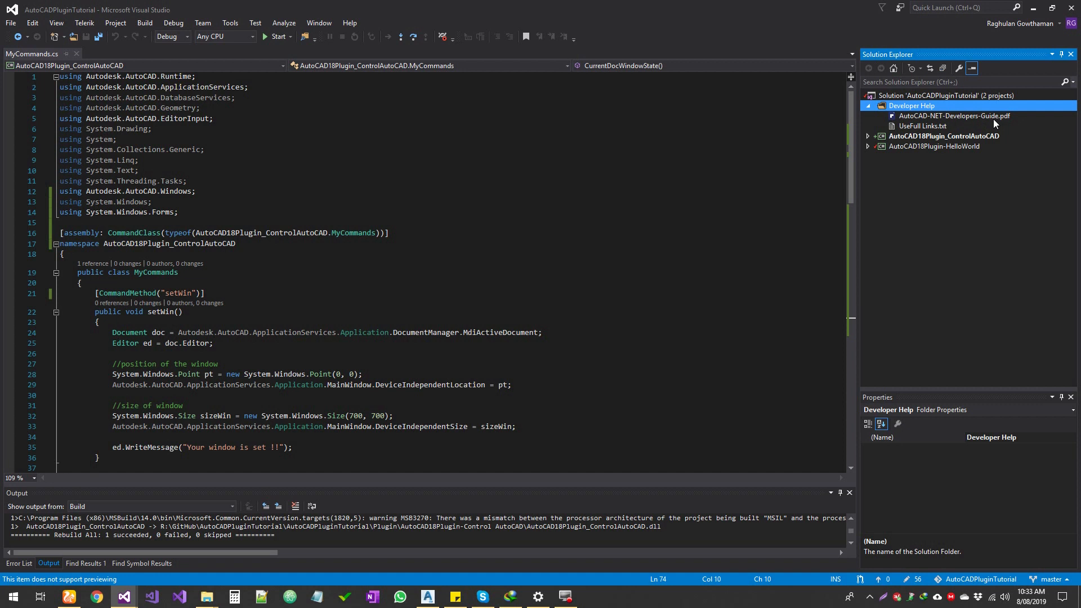
mouse_move(932, 126)
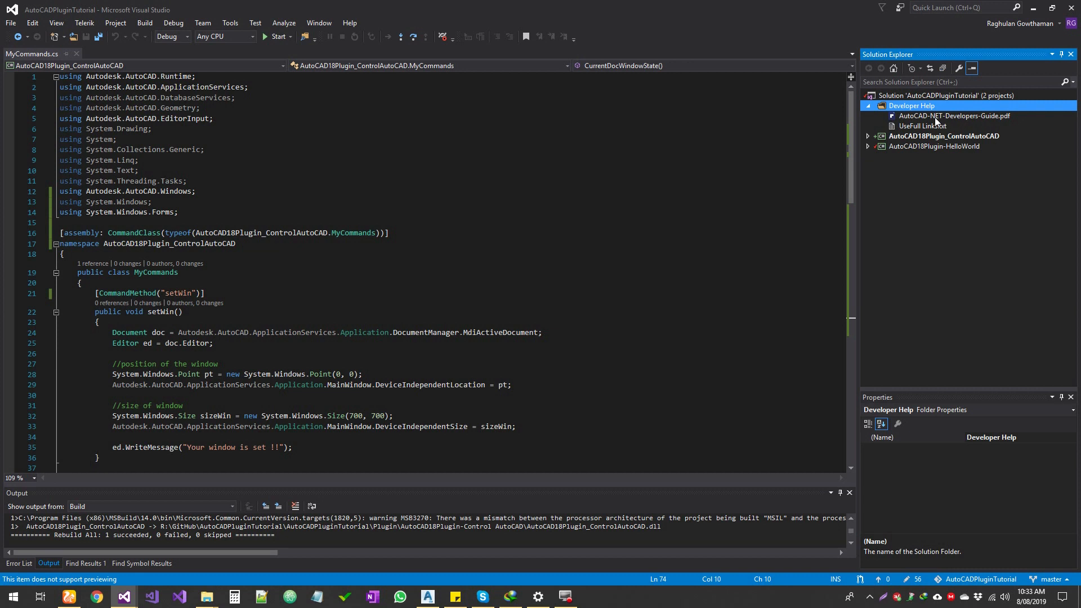
mouse_move(954, 122)
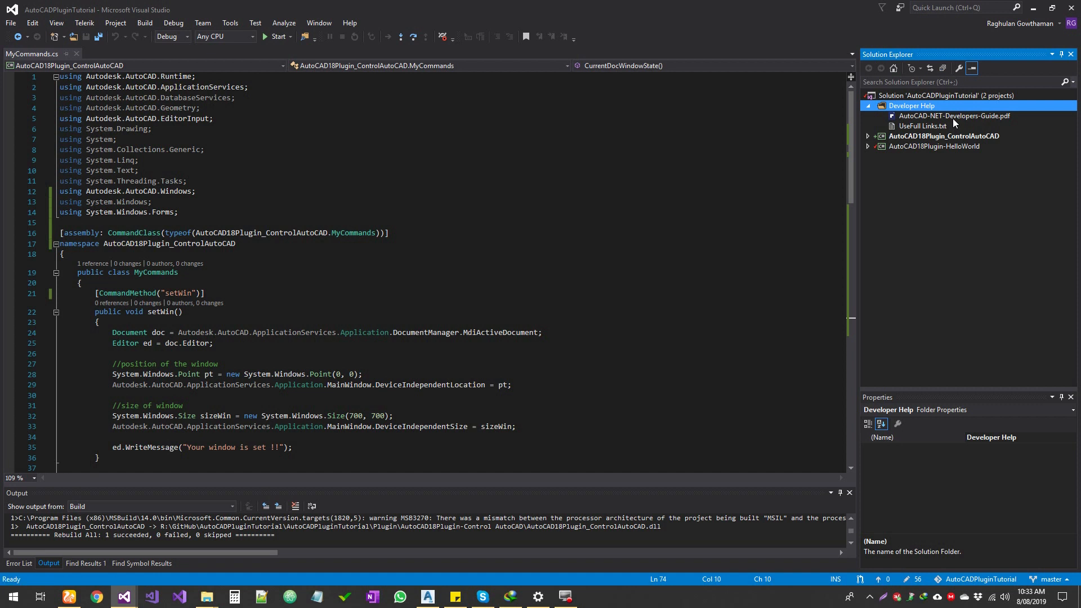
mouse_move(961, 120)
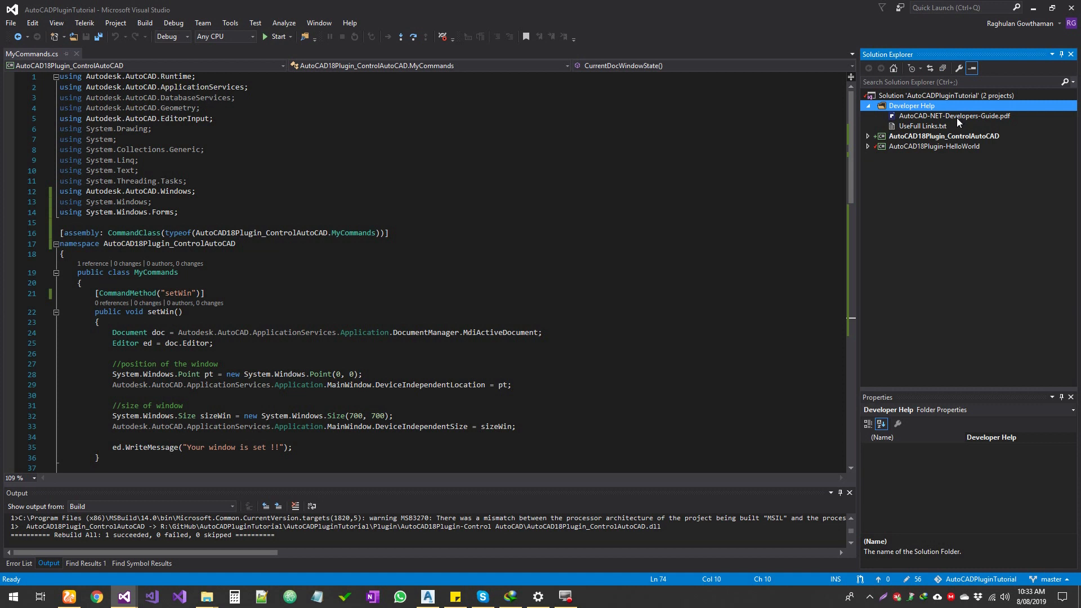
mouse_move(926, 127)
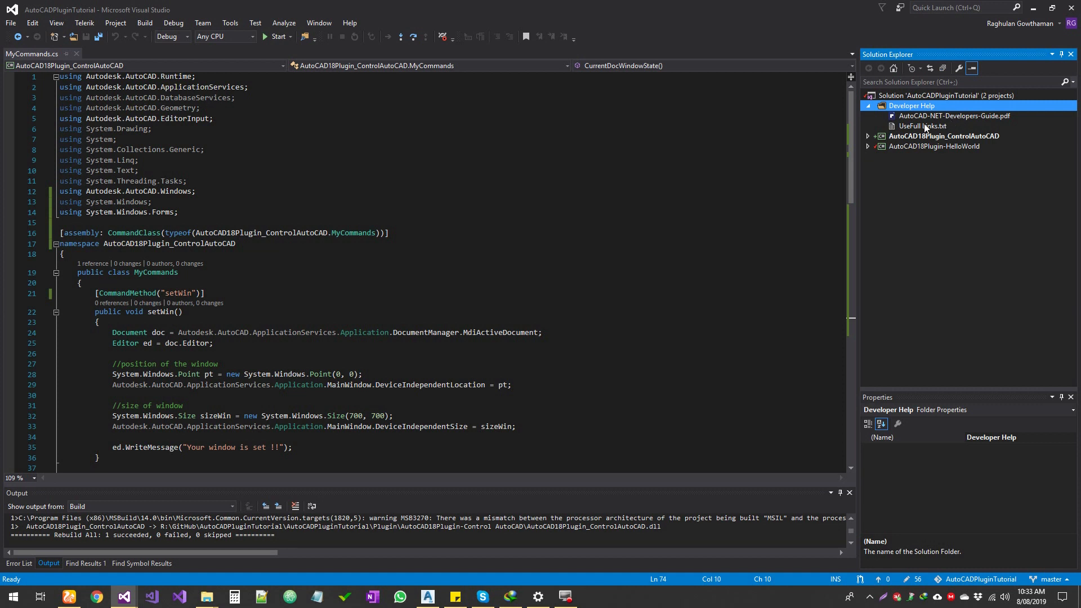
double_click(923, 126)
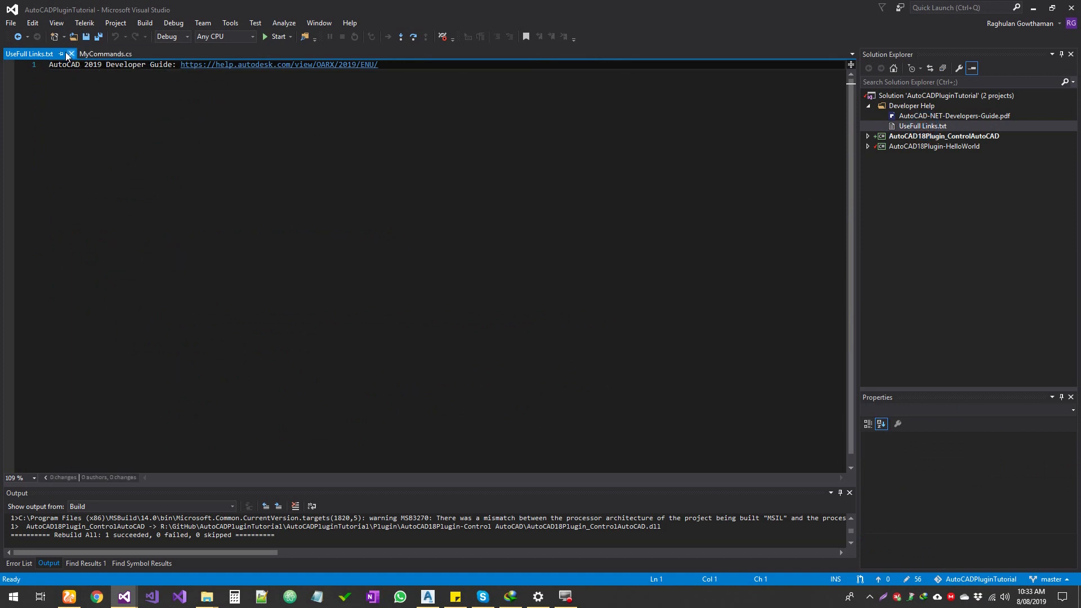
click(102, 54)
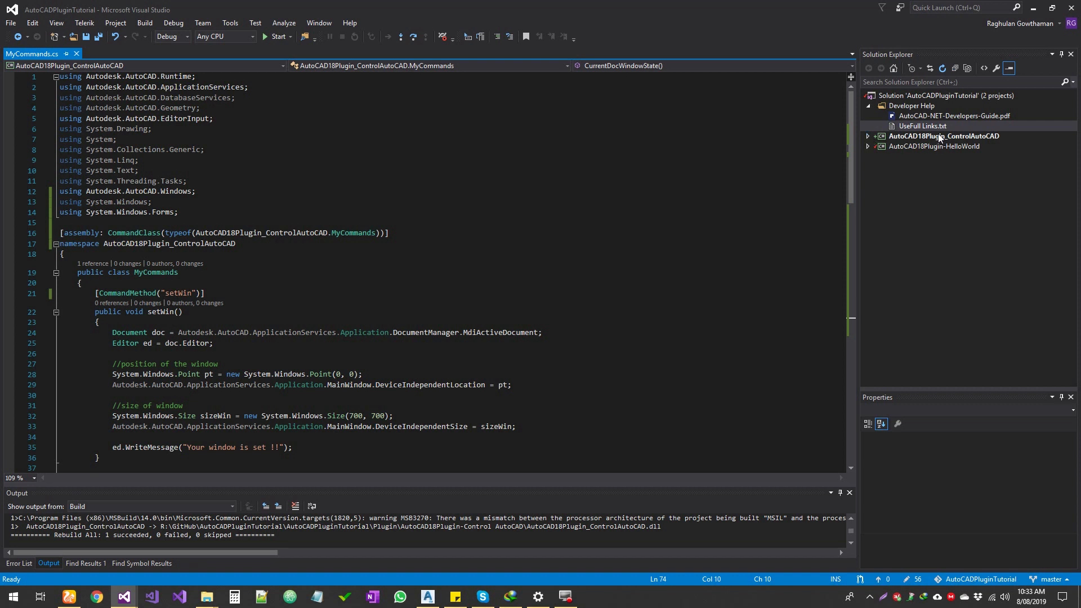
mouse_move(950, 141)
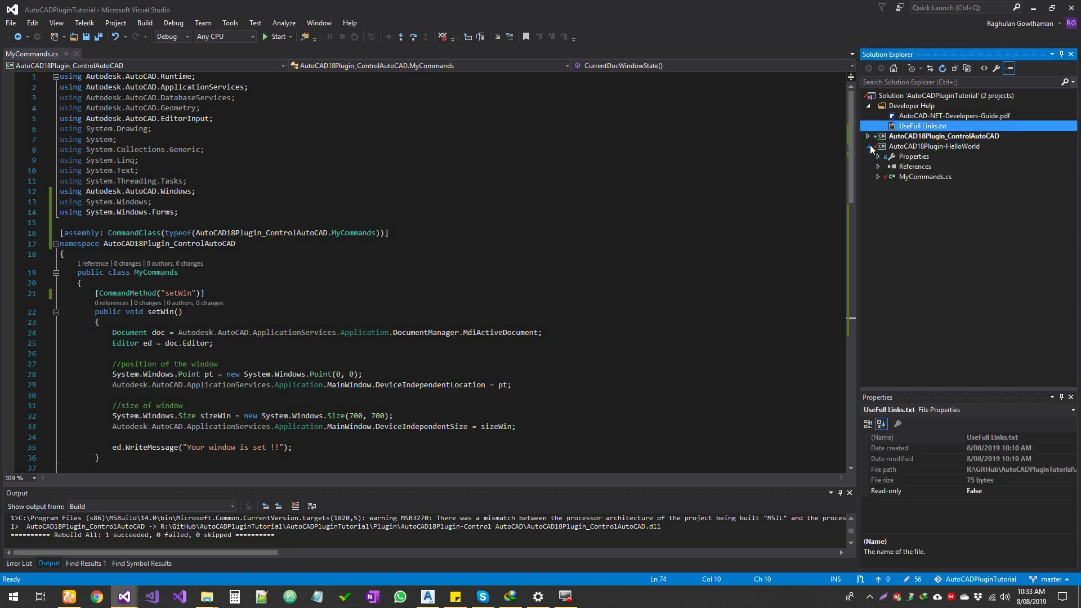
Expand the AutoCAD18Plugin_ControlAutoCAD project and collapse its References folder
click(874, 156)
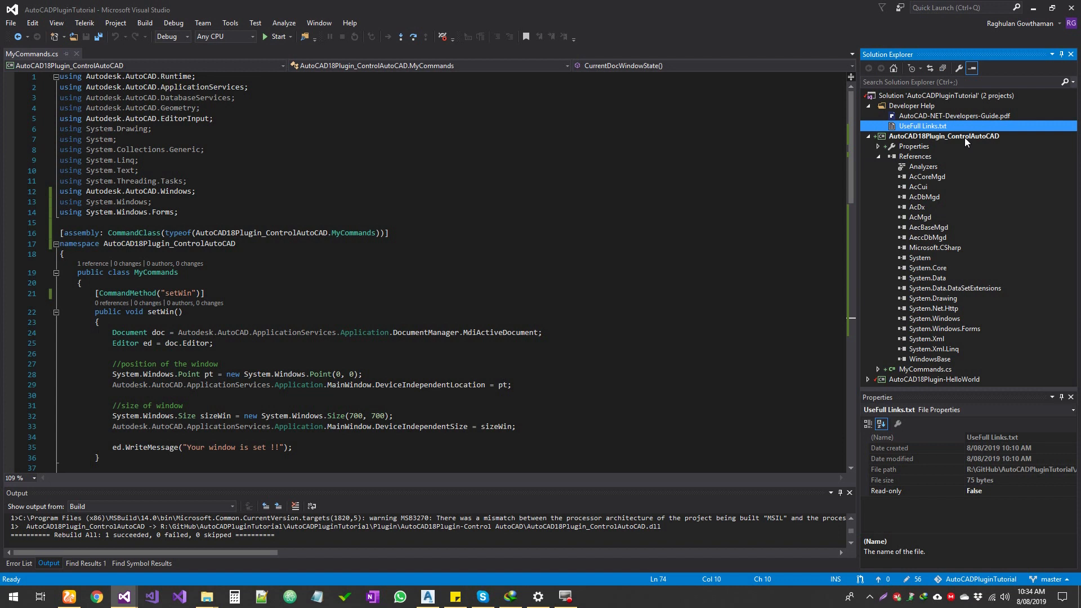
mouse_move(922, 147)
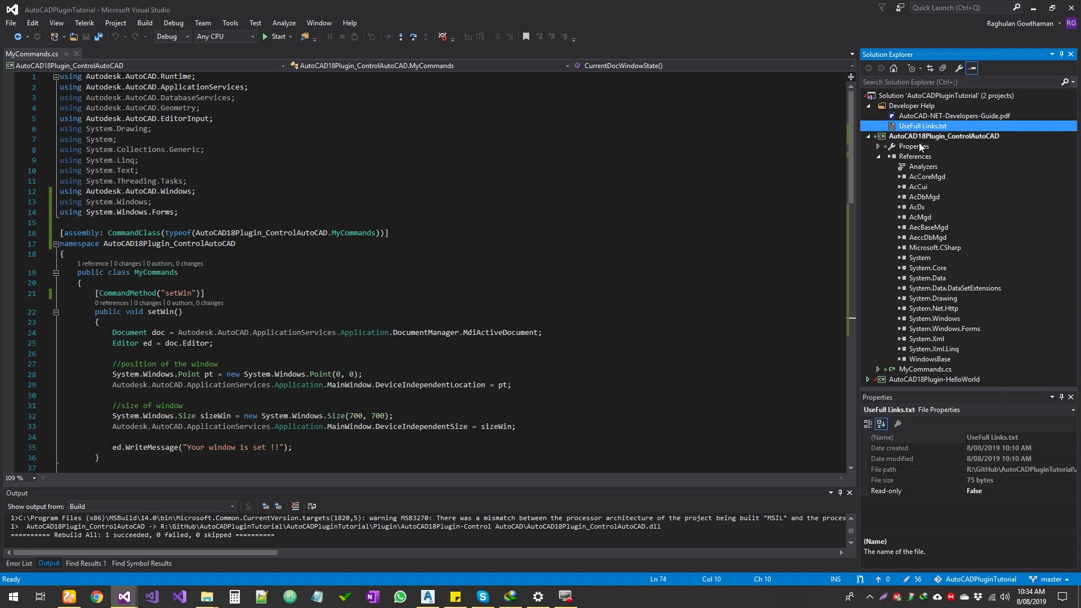
click(878, 156)
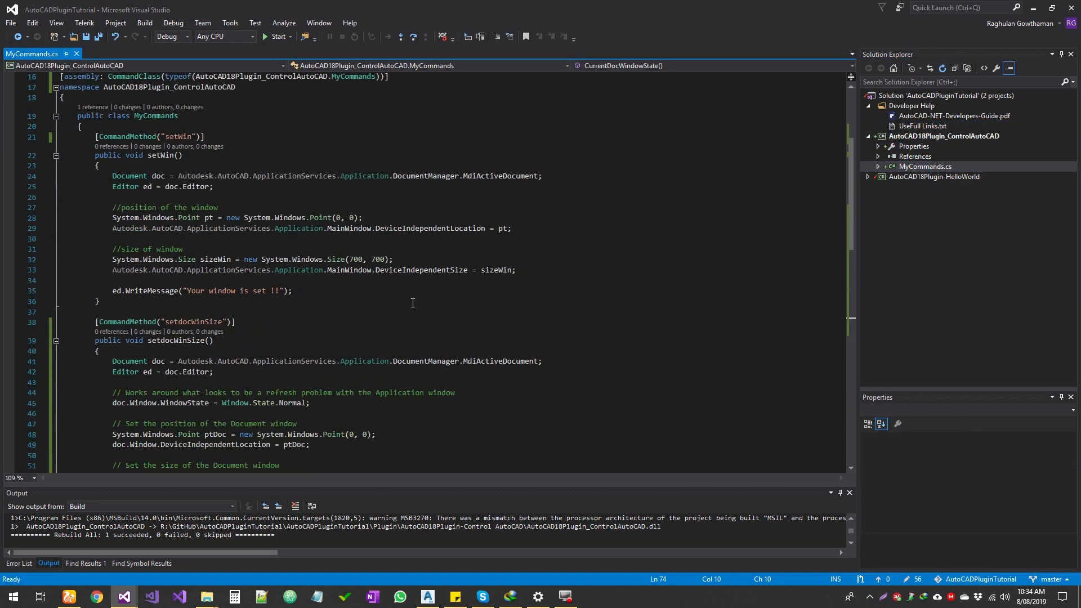
scroll(down, 3)
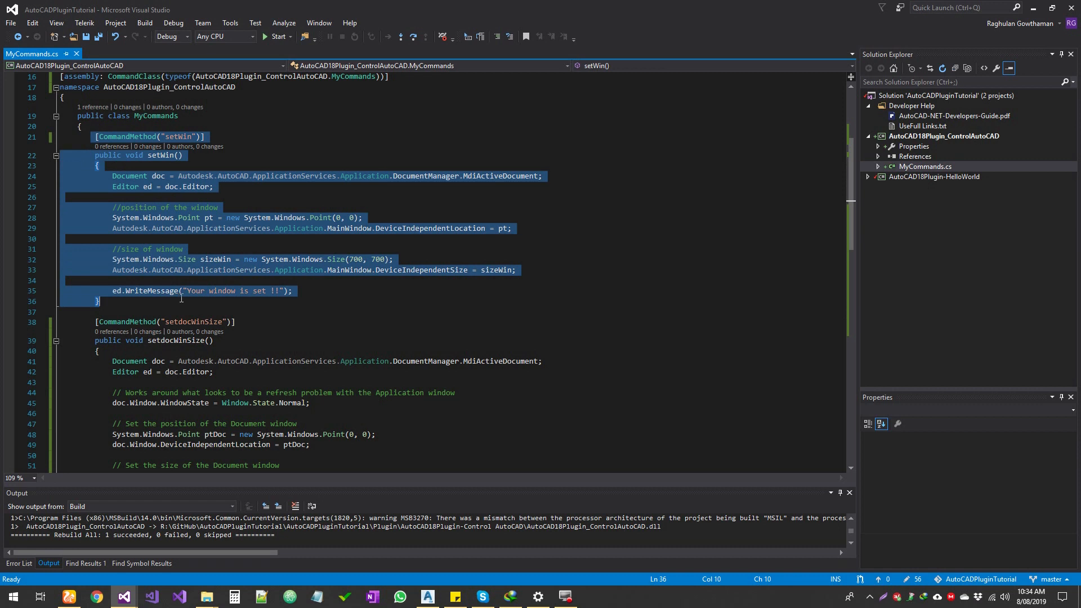
mouse_move(182, 297)
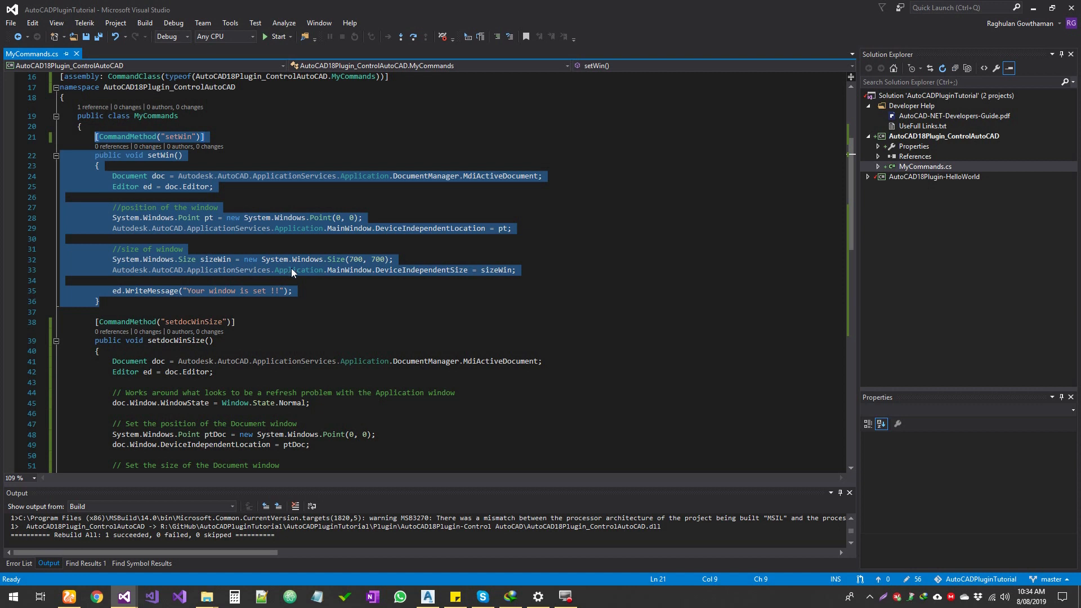
click(98, 301)
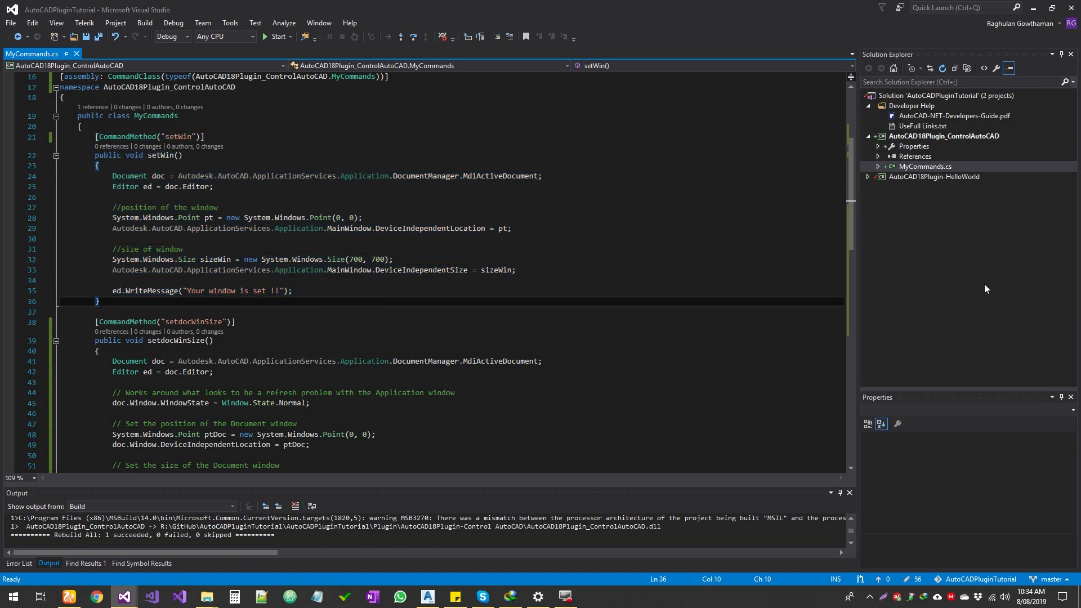
mouse_move(198, 254)
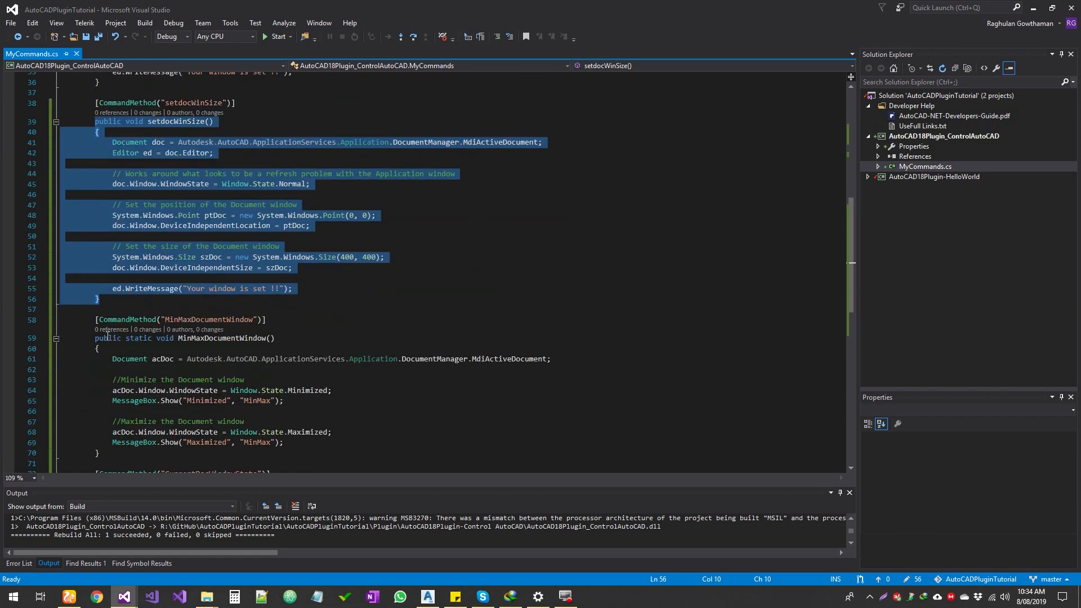
scroll(down, 3)
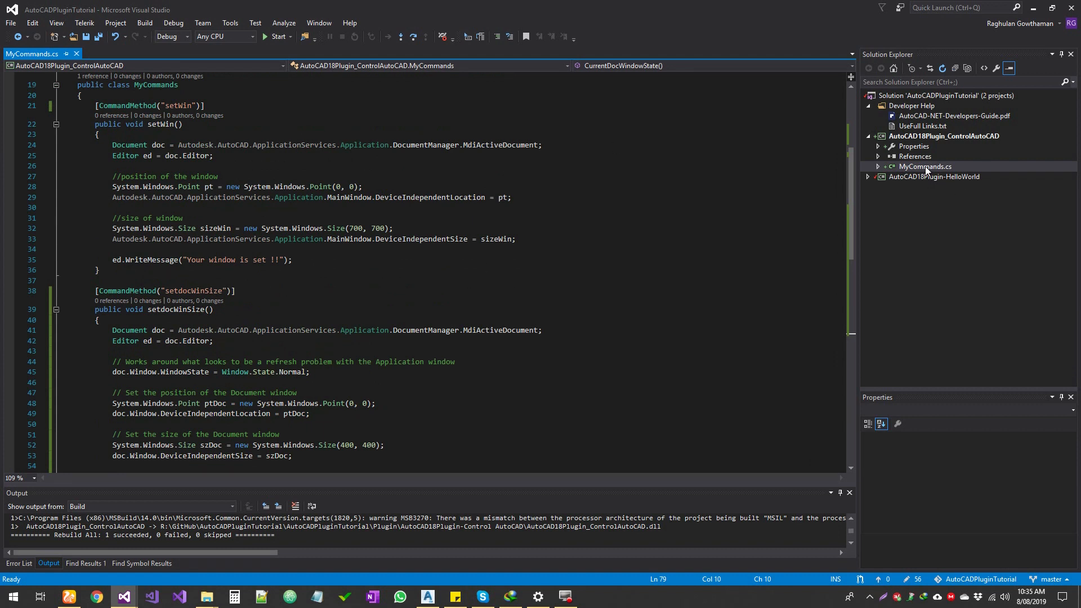
click(916, 156)
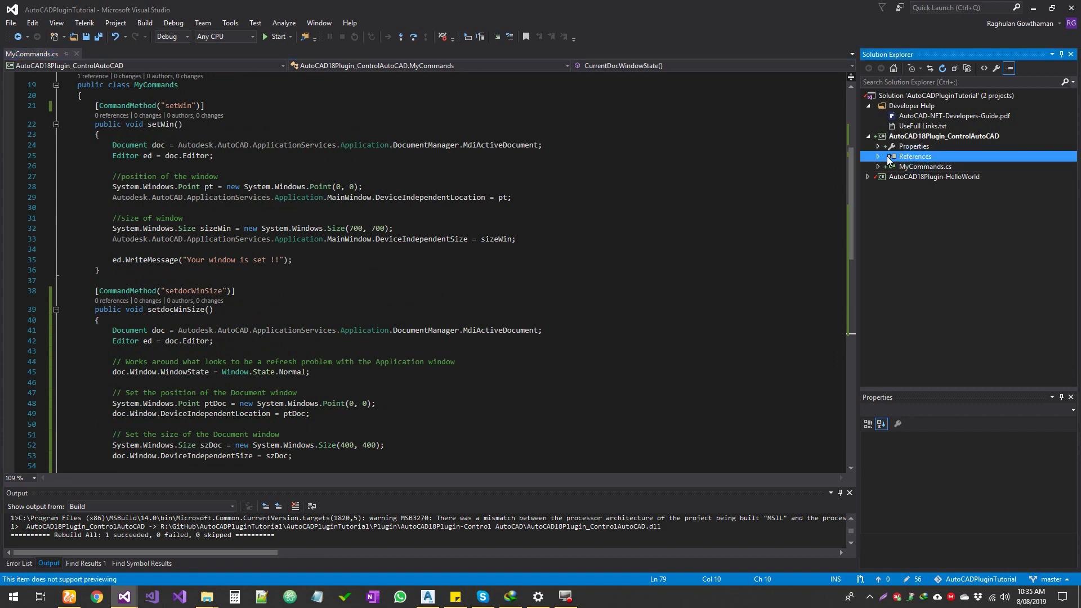
click(878, 156)
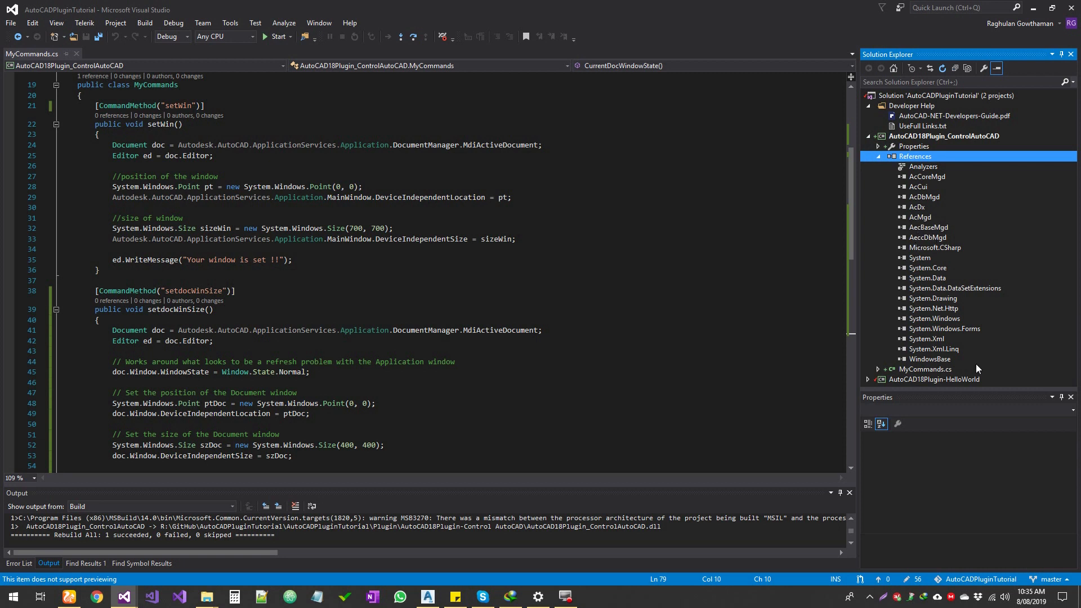
mouse_move(958, 334)
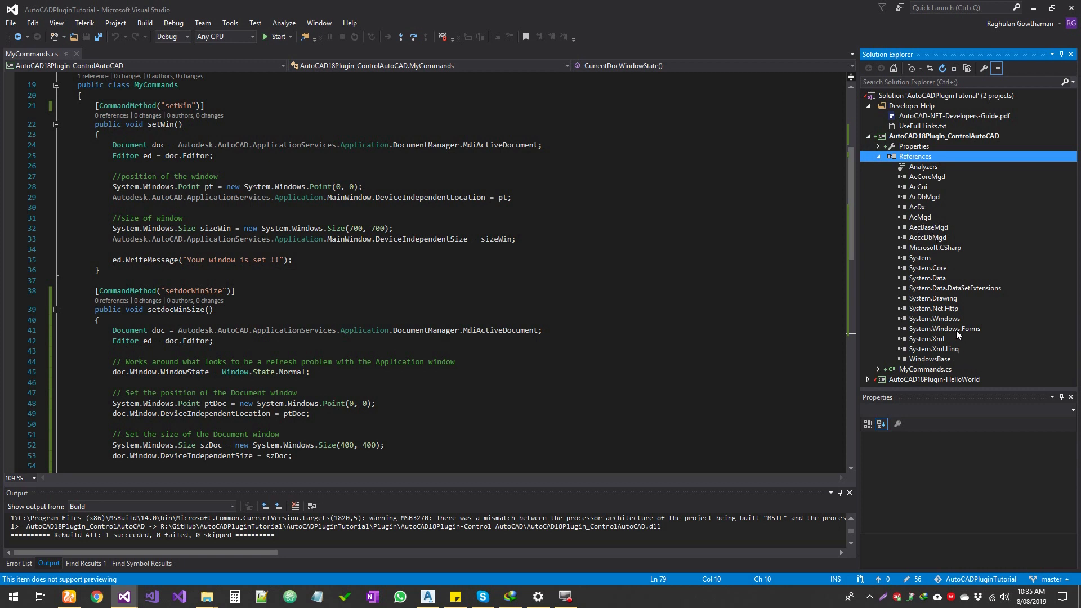
click(944, 328)
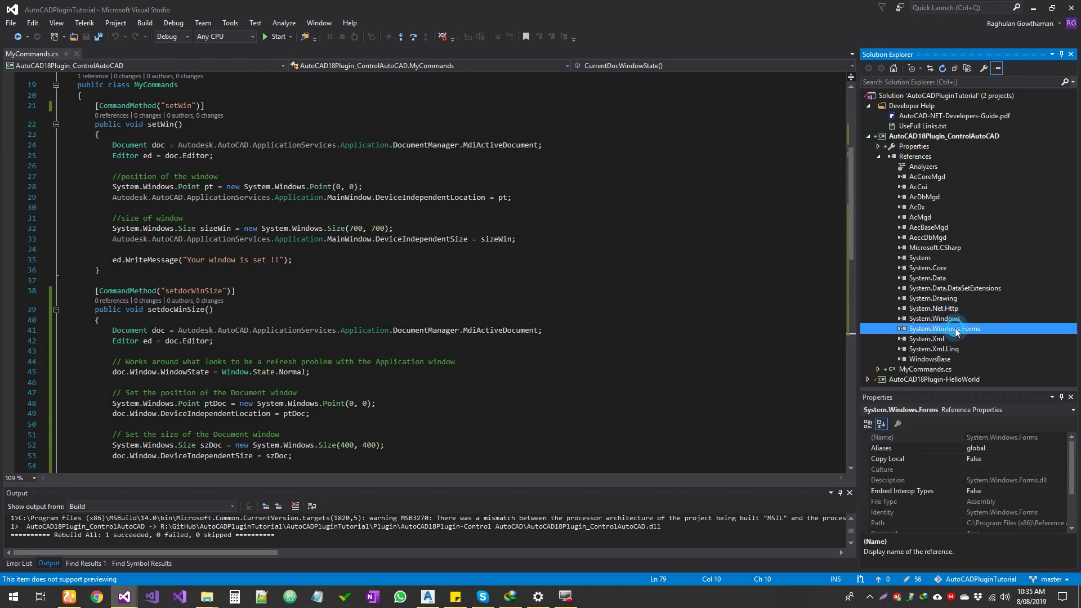
scroll(down, 3)
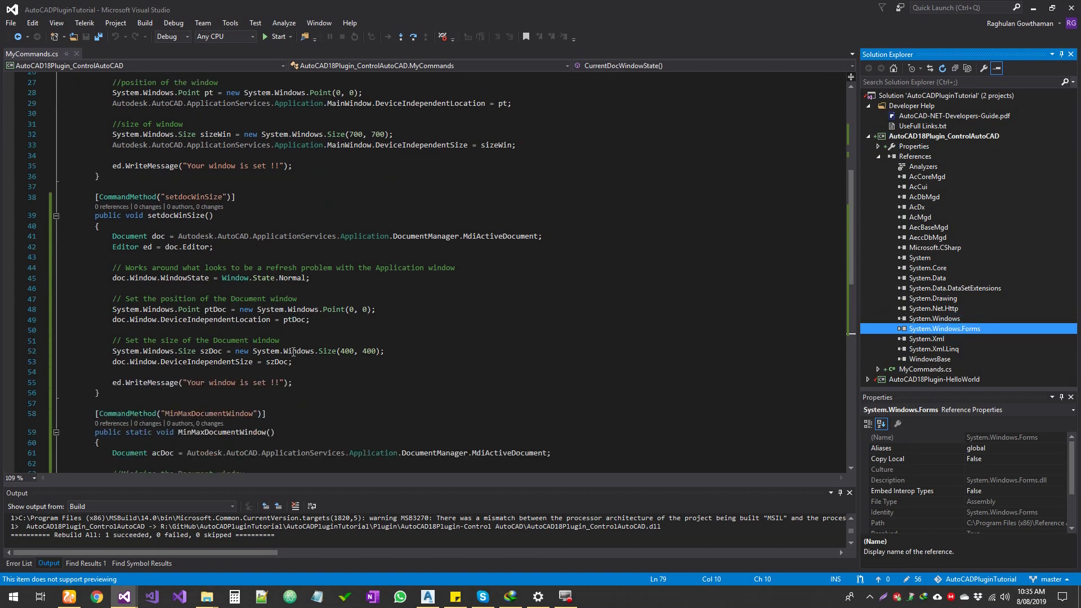
scroll(down, 3)
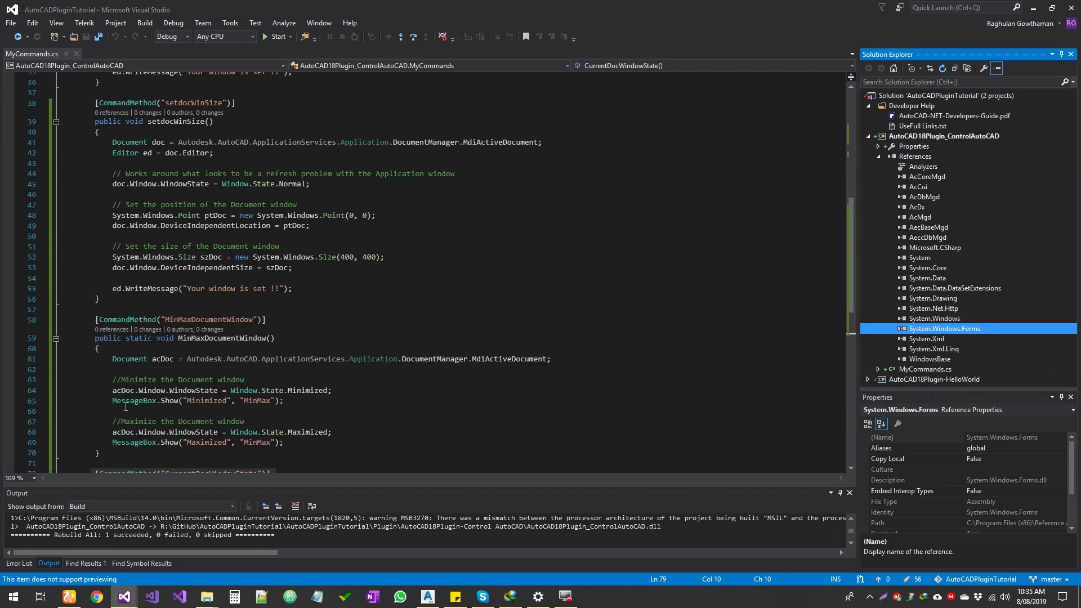
scroll(down, 3)
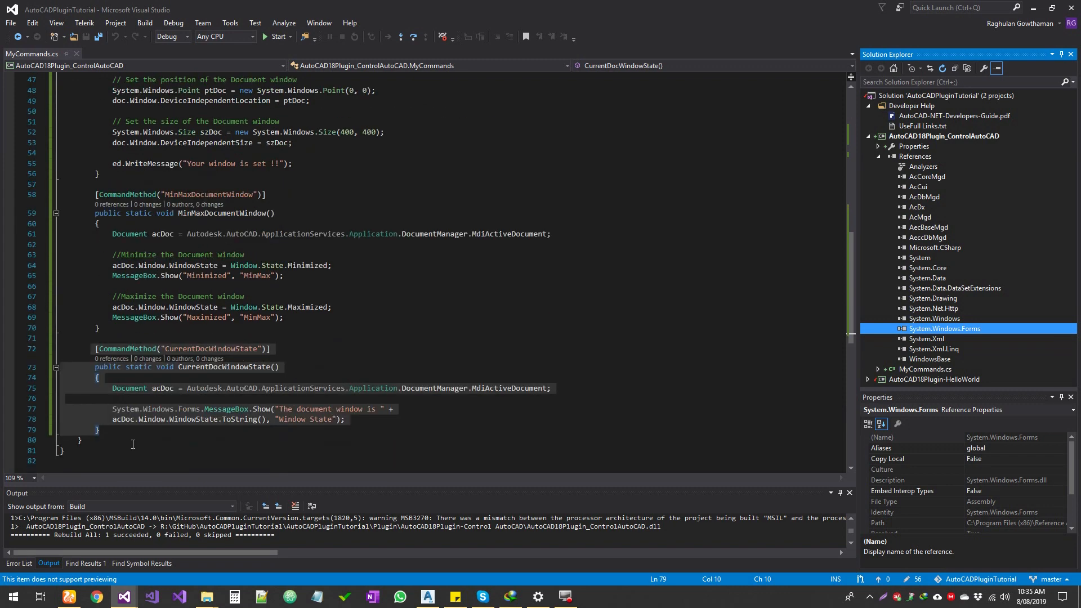
click(127, 409)
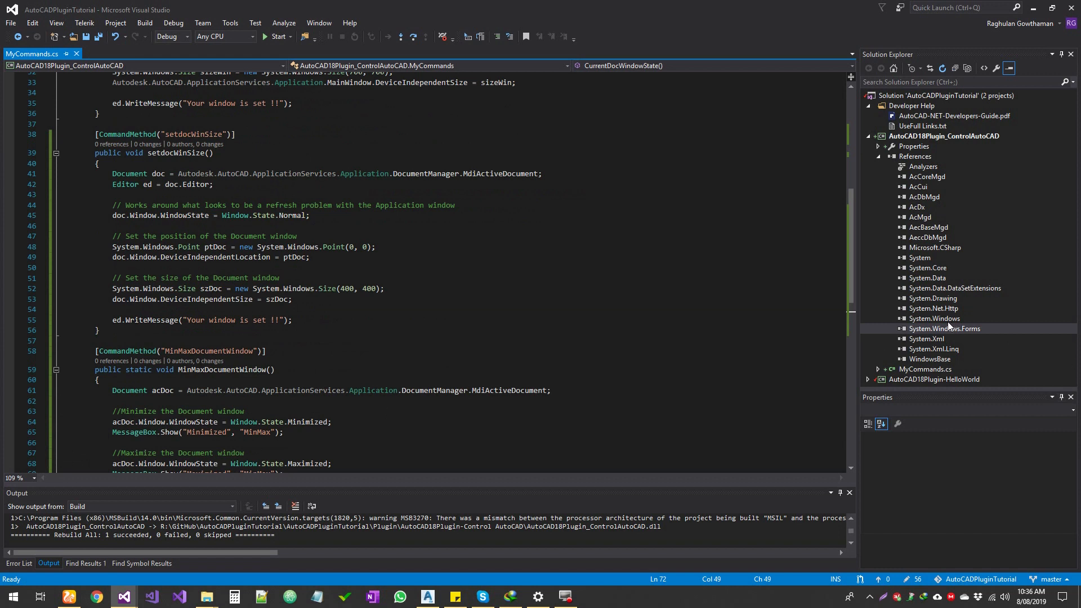
mouse_move(934, 107)
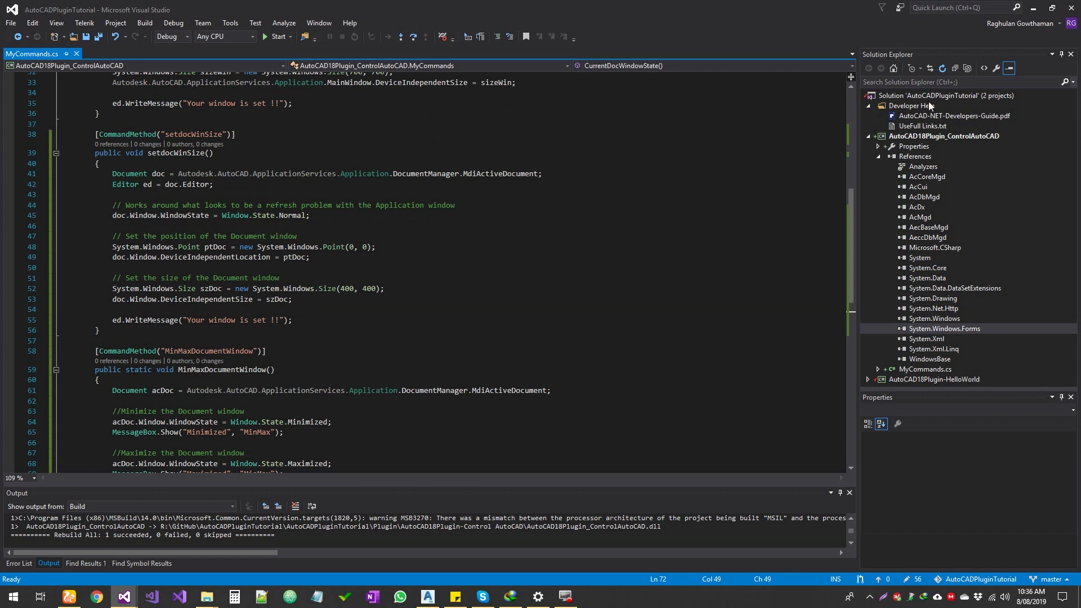
click(928, 95)
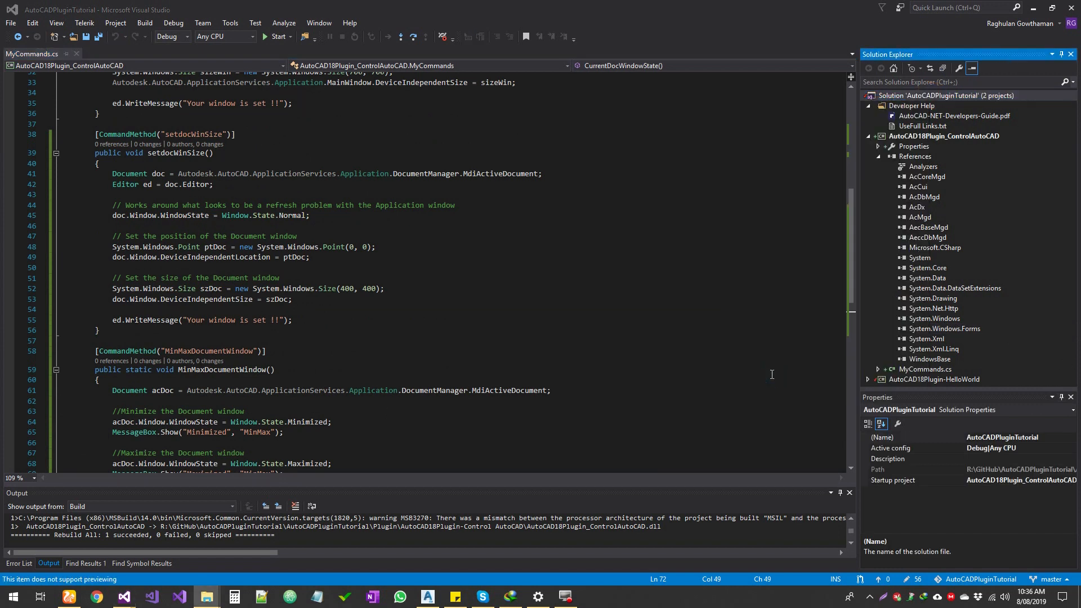
click(207, 597)
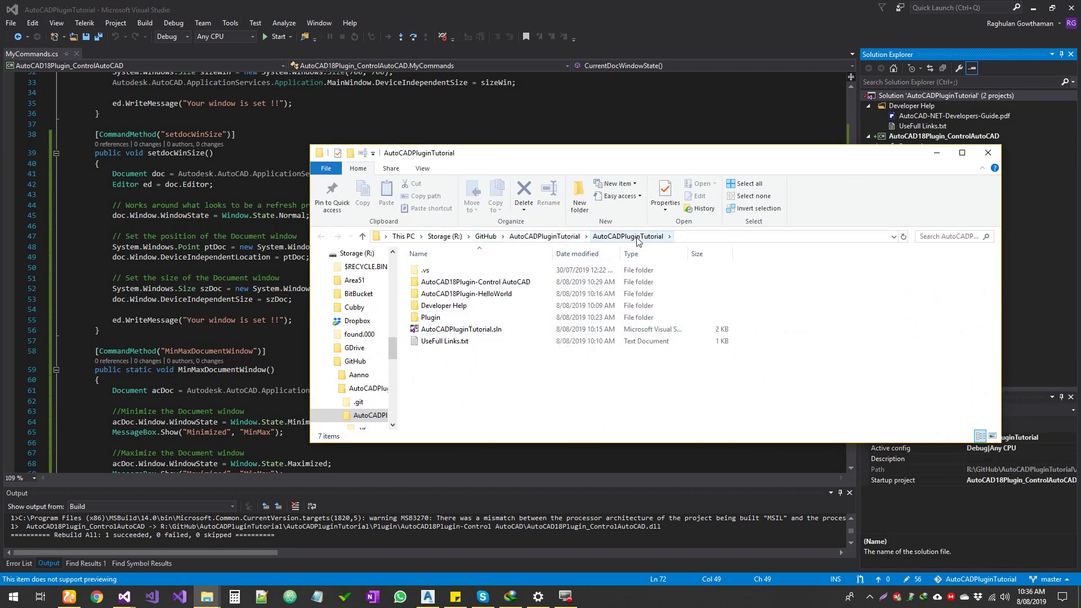
Look inside Developer Help, then browse Plugin into the AutoCAD18Plugin-Control AutoCAD folder
click(430, 317)
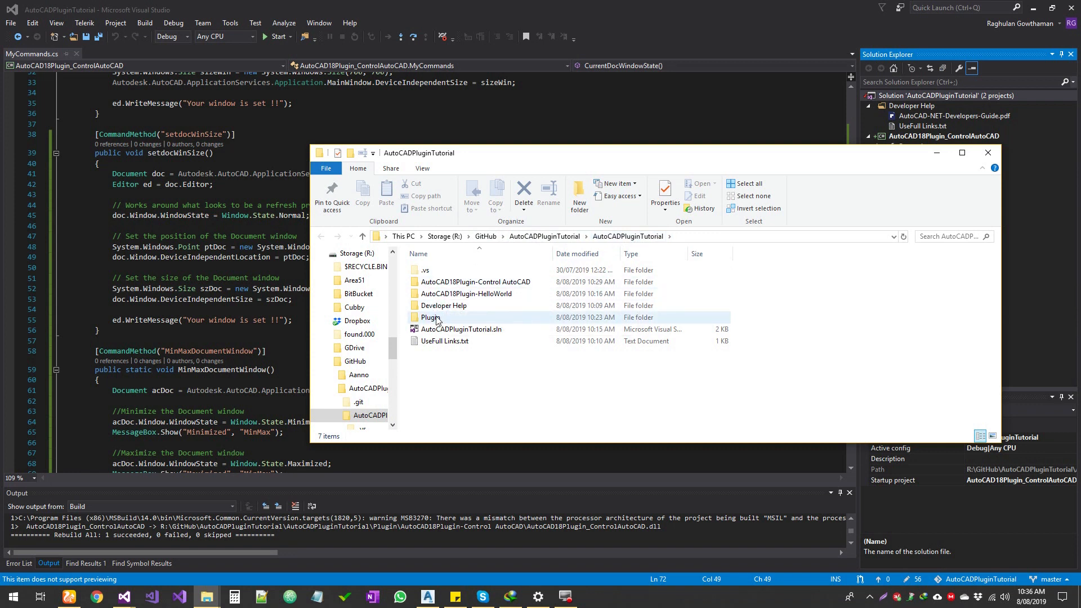
mouse_move(449, 309)
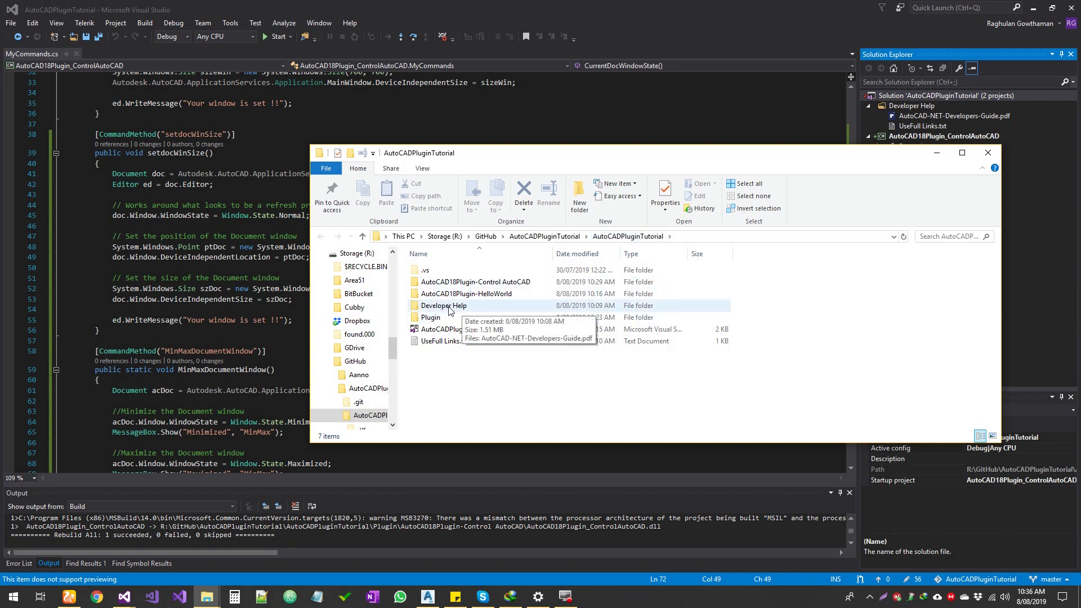
double_click(443, 306)
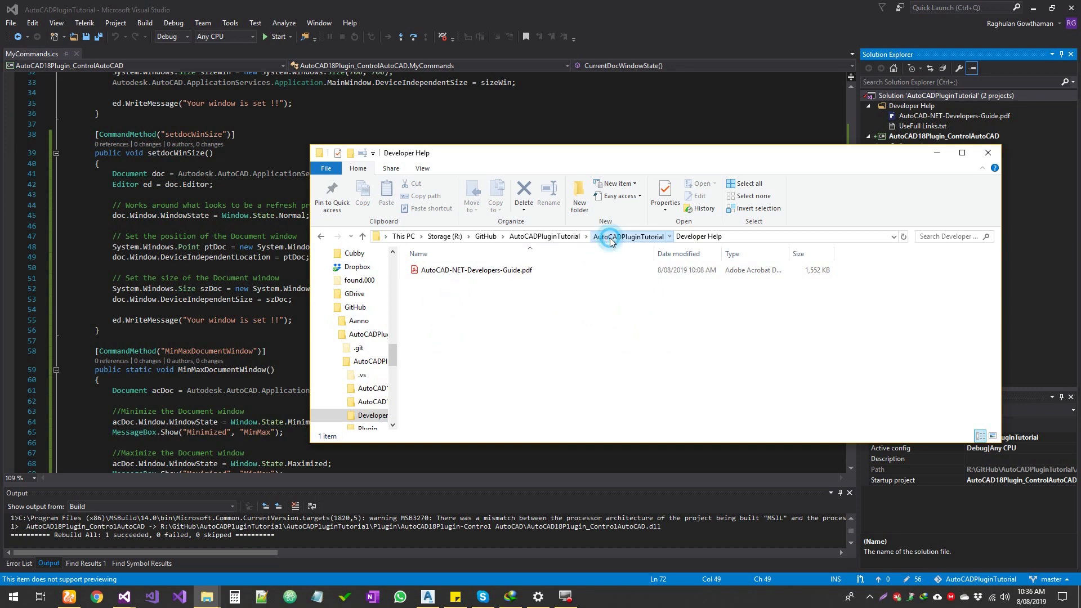
click(630, 236)
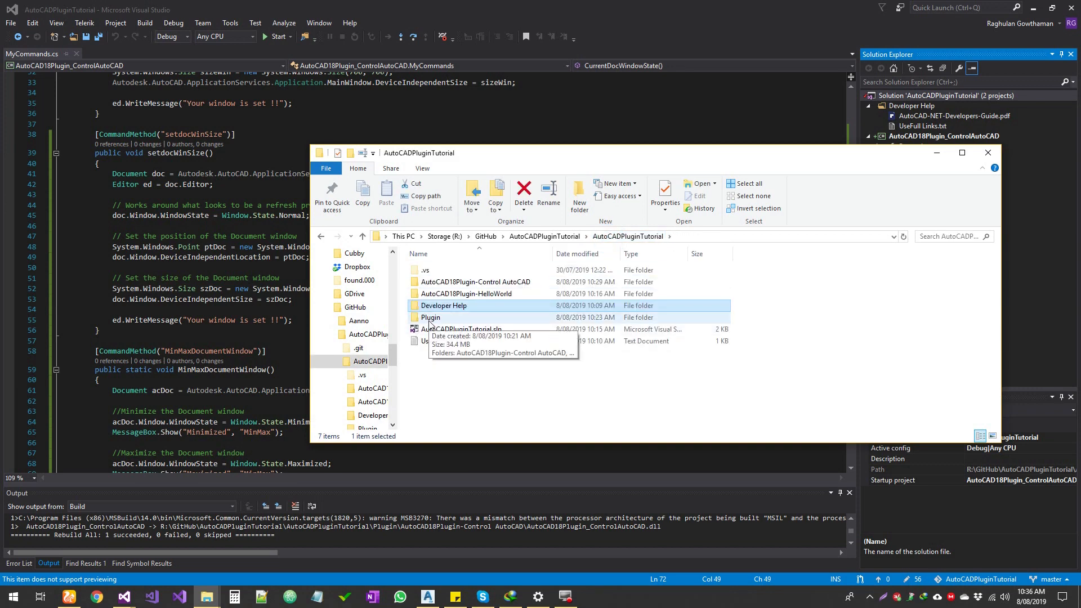
double_click(429, 317)
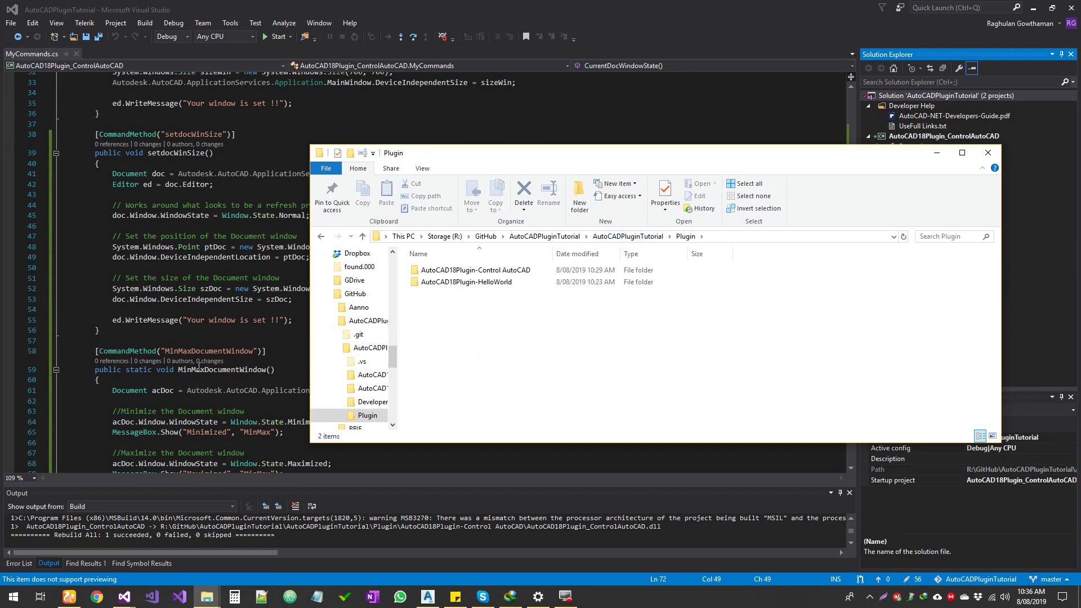
click(487, 270)
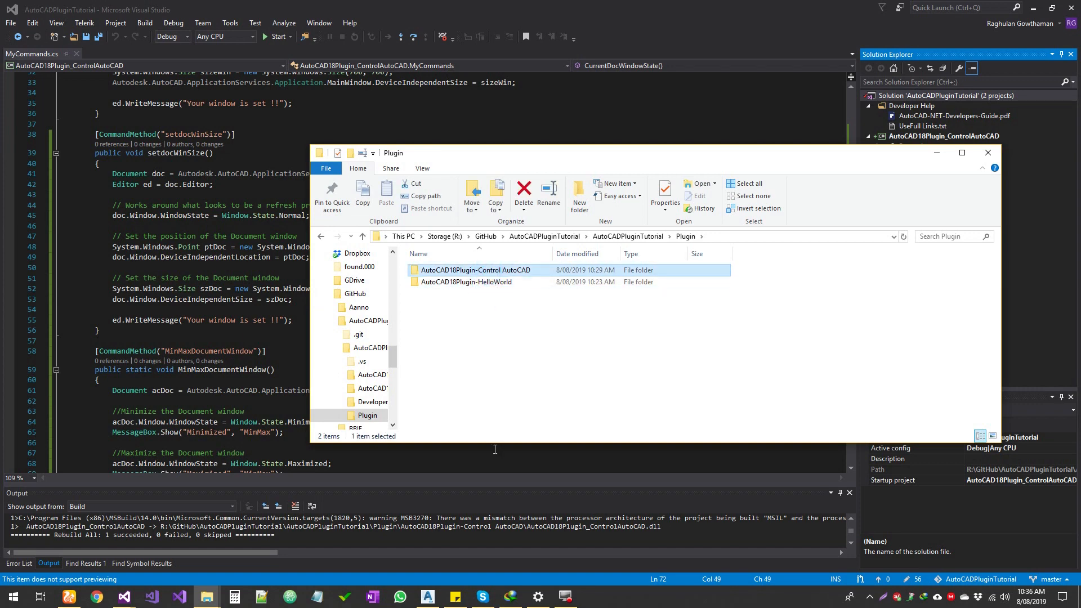
double_click(476, 269)
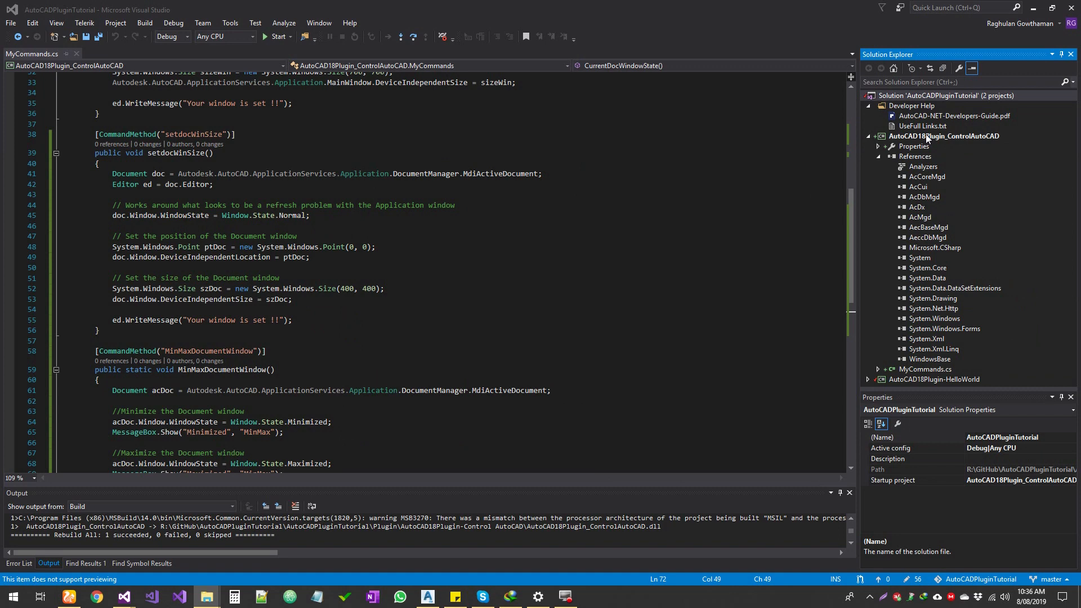
right_click(943, 136)
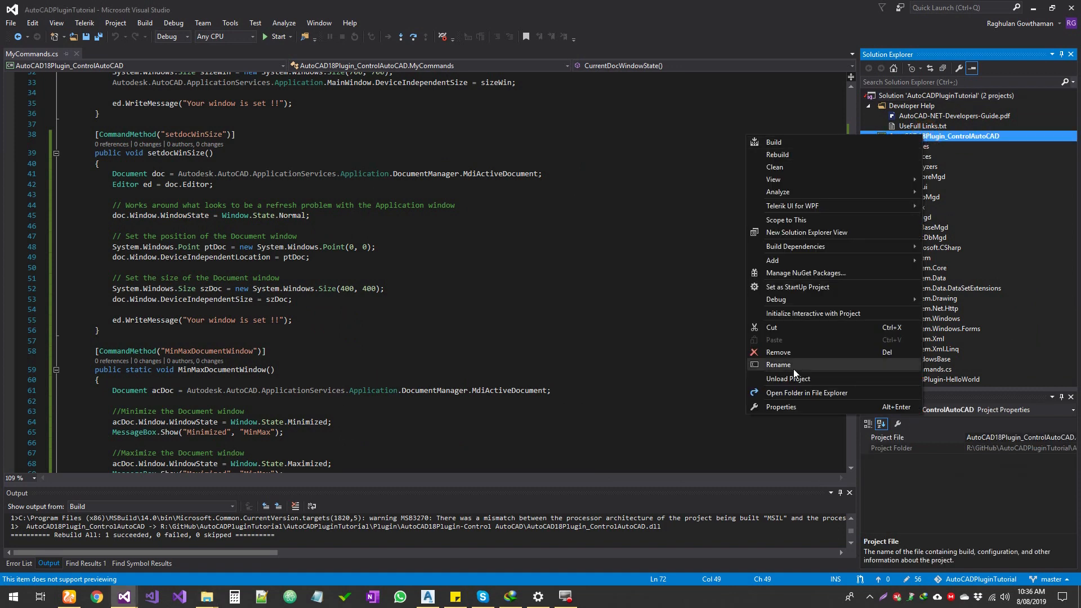
click(781, 406)
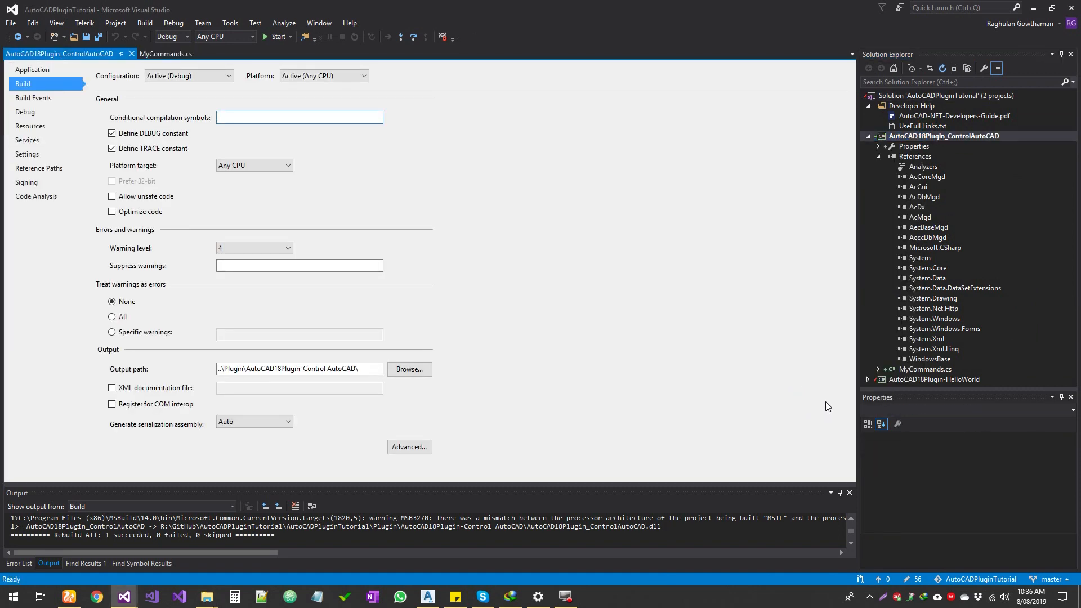
mouse_move(34, 114)
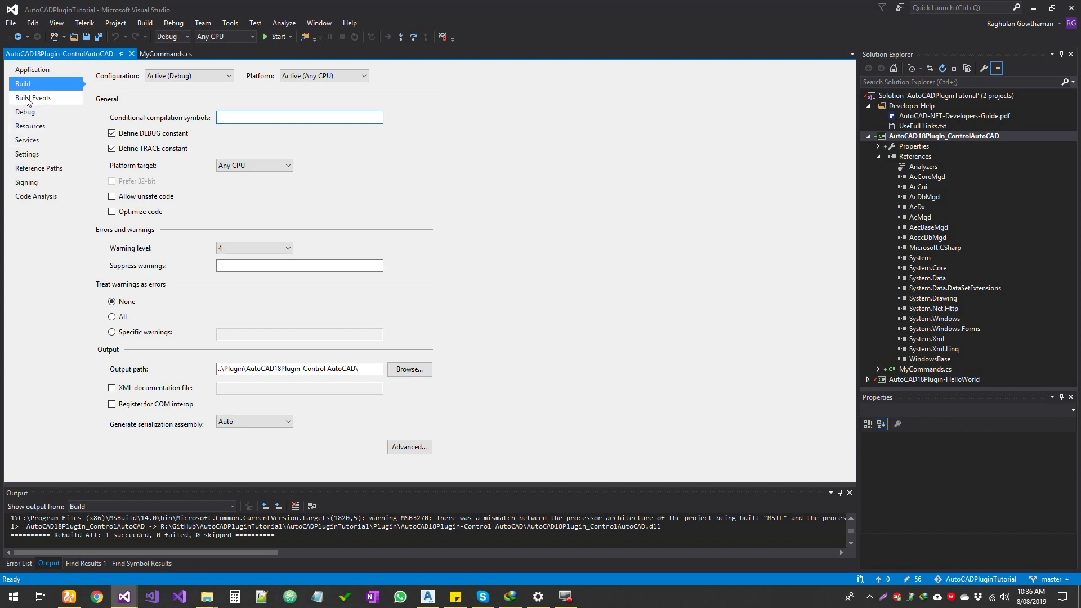
click(35, 97)
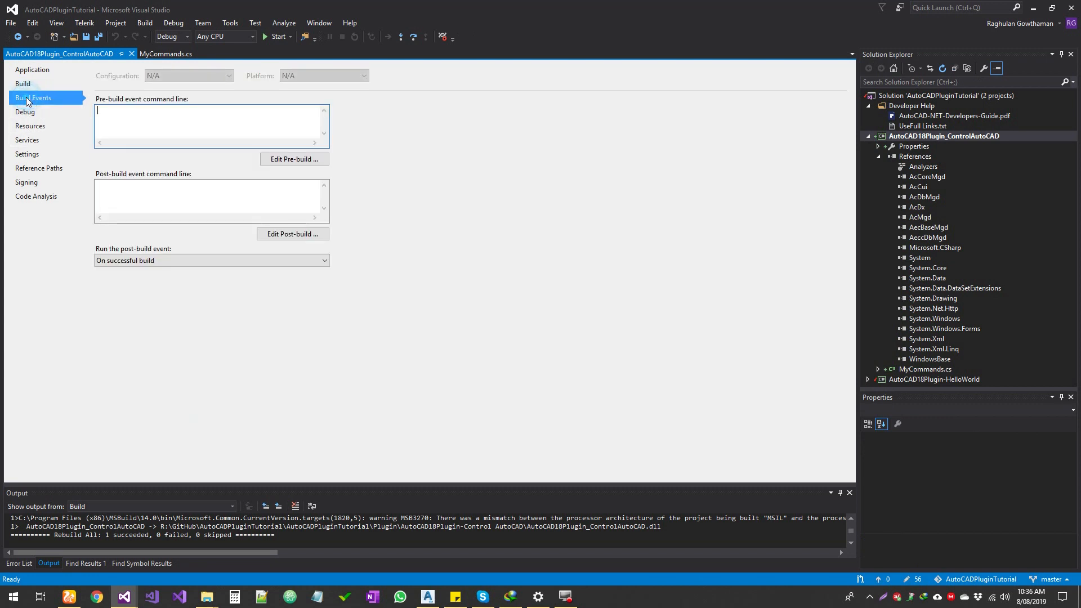
click(22, 84)
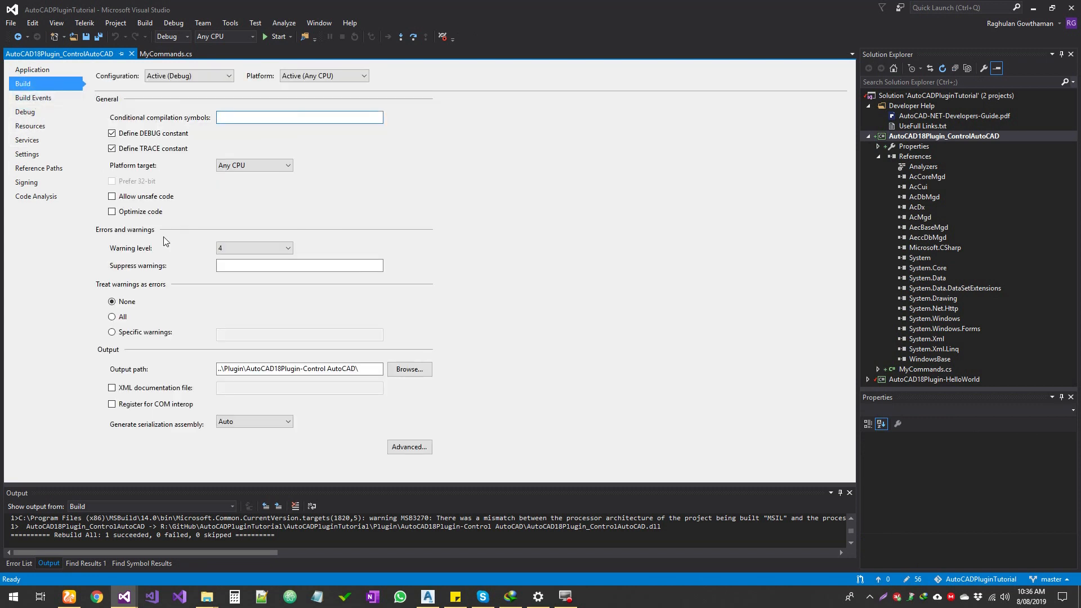
click(299, 117)
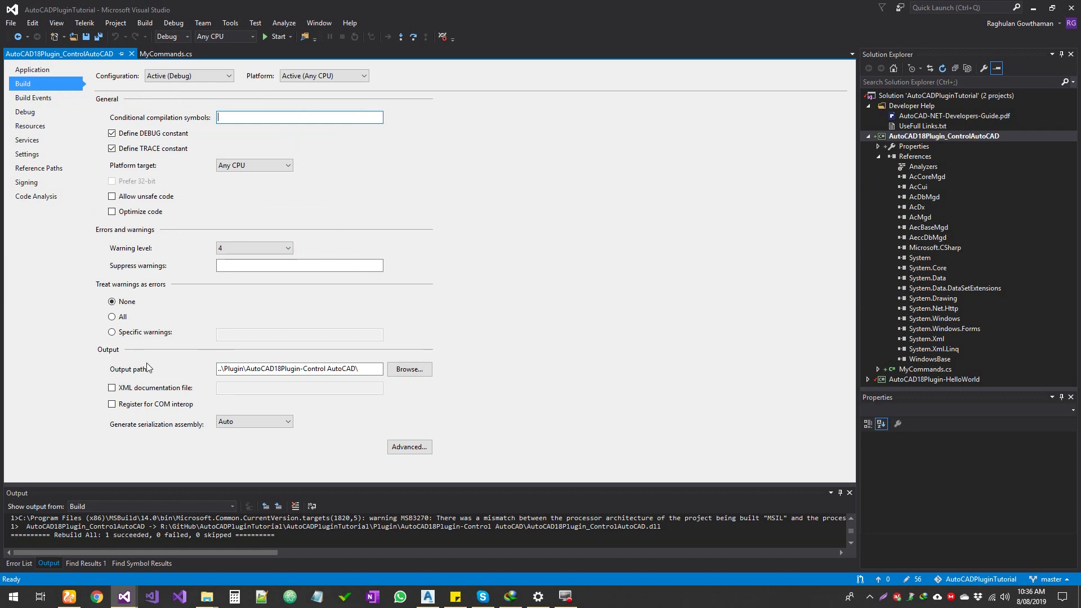
click(369, 369)
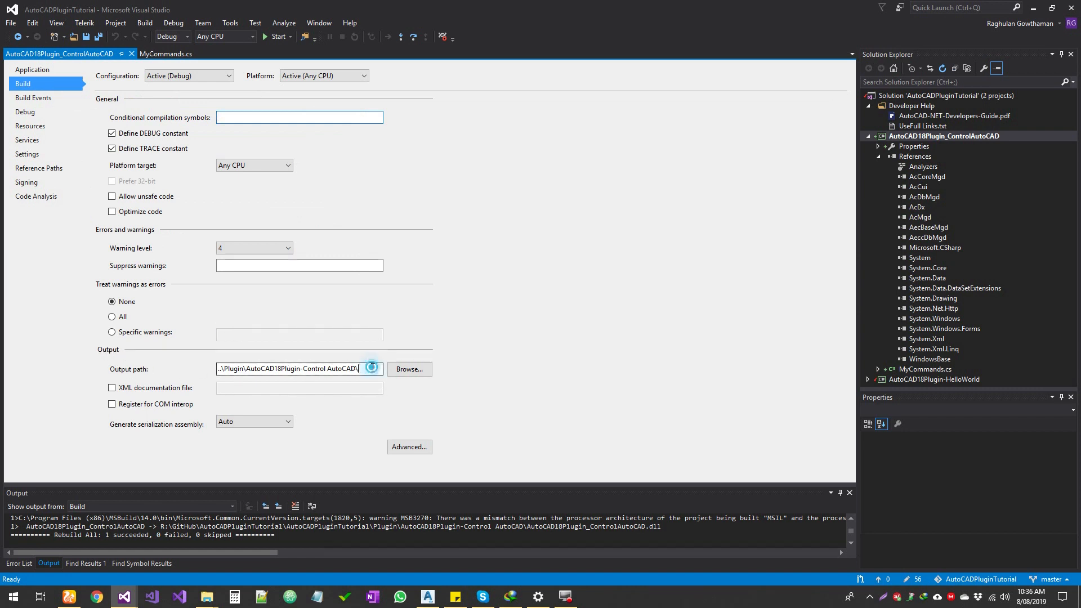
triple_click(299, 369)
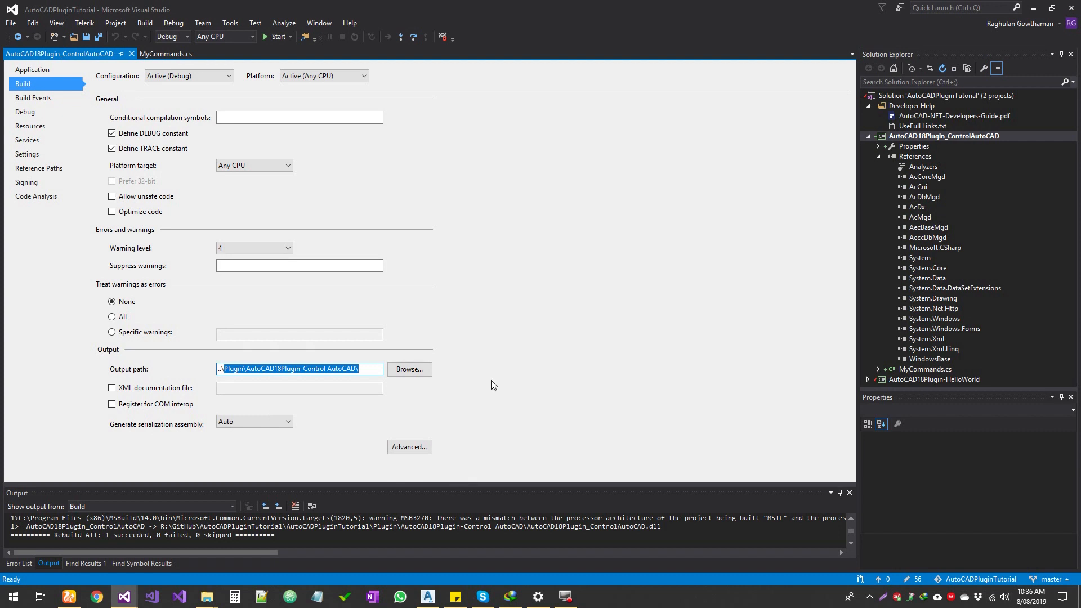
click(129, 54)
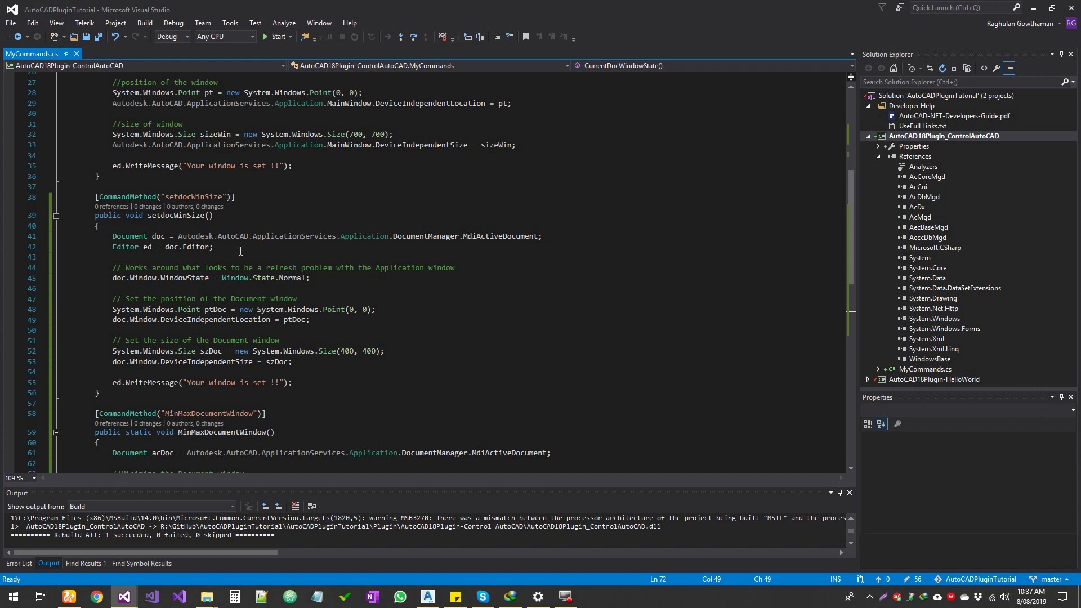
scroll(up, 3)
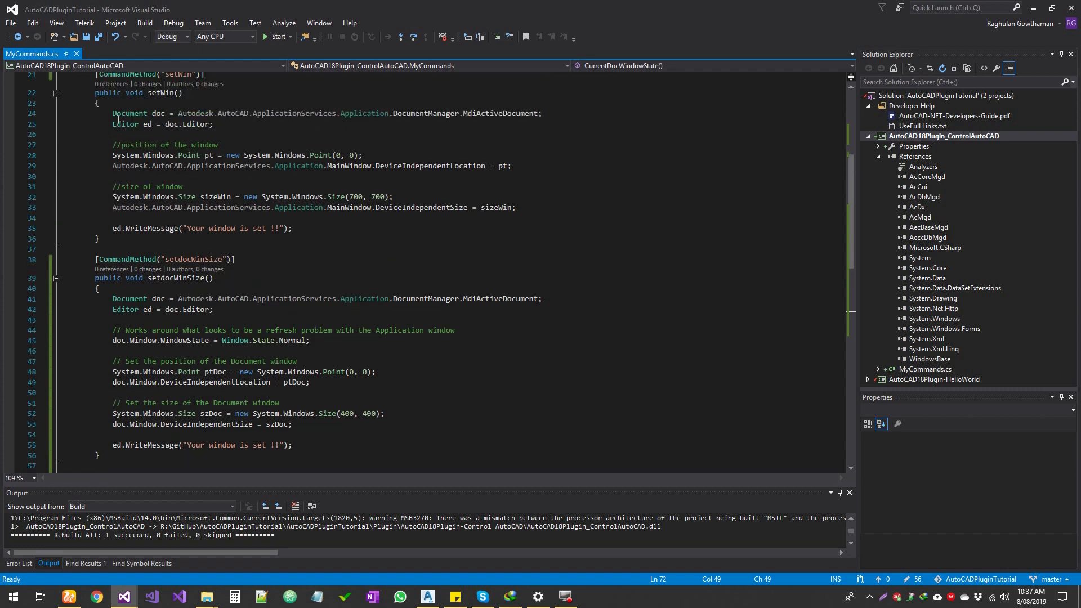
mouse_move(159, 93)
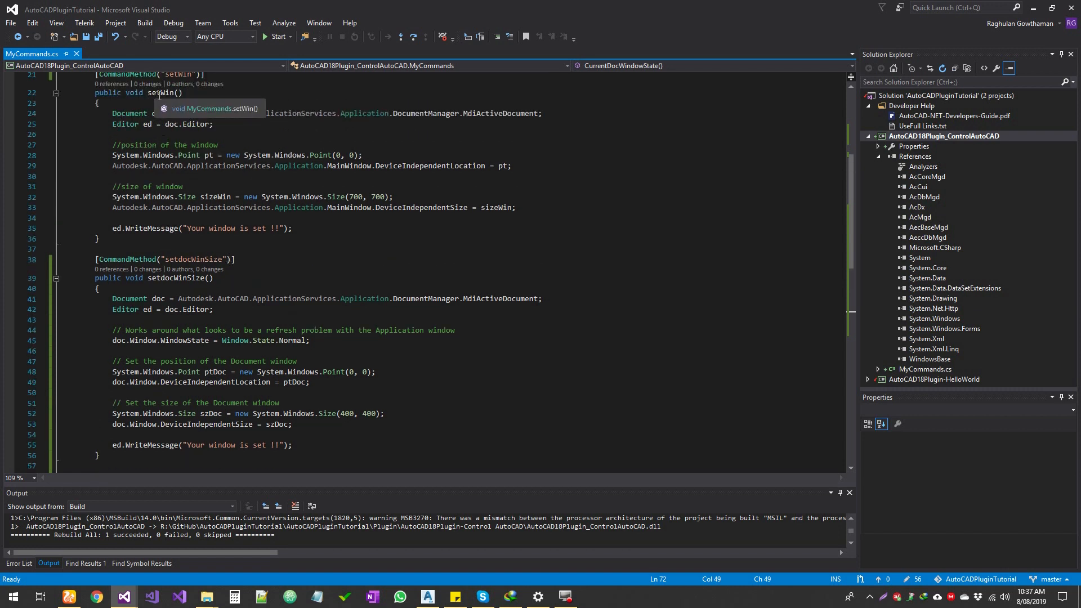
mouse_move(206, 194)
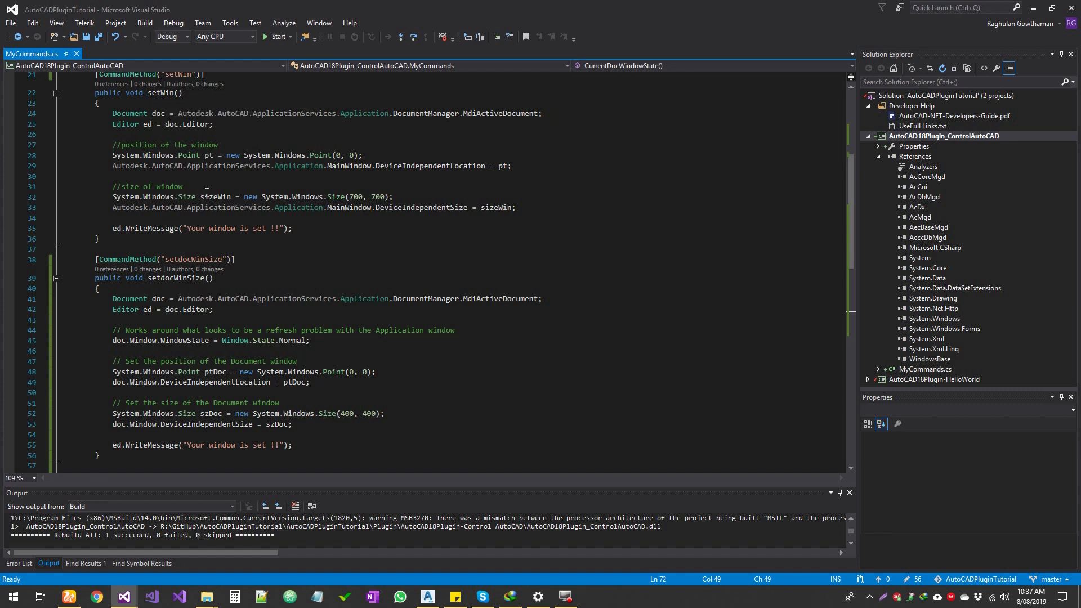
scroll(down, 3)
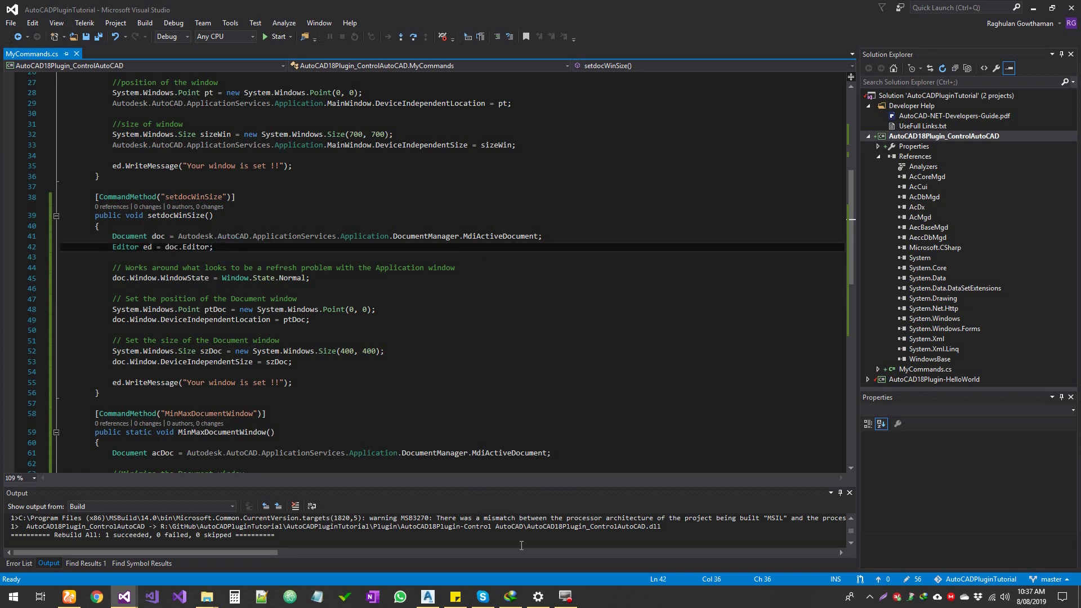
click(428, 597)
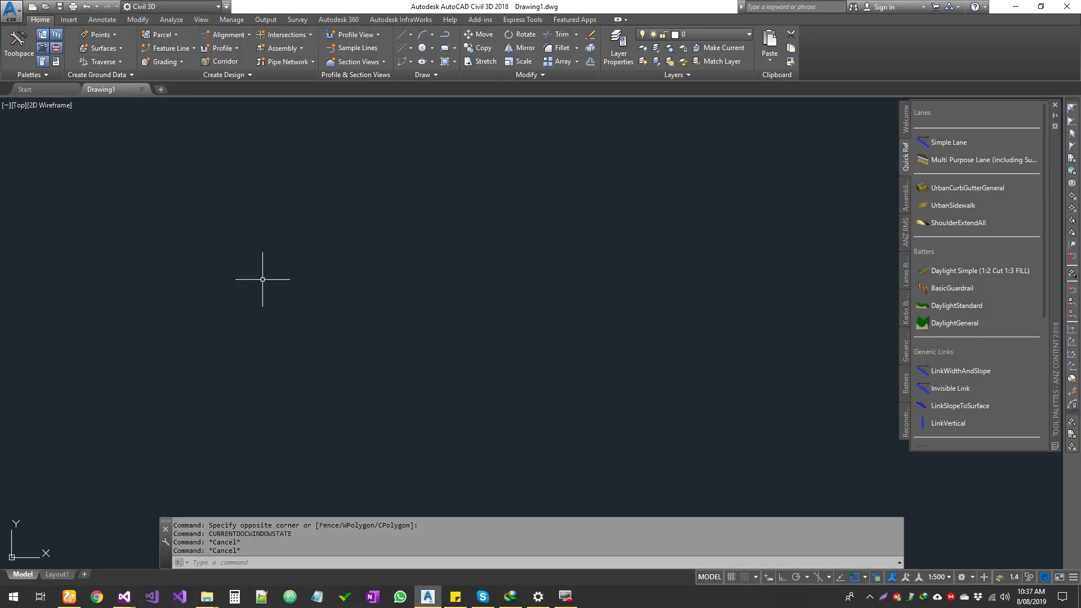
mouse_move(117, 94)
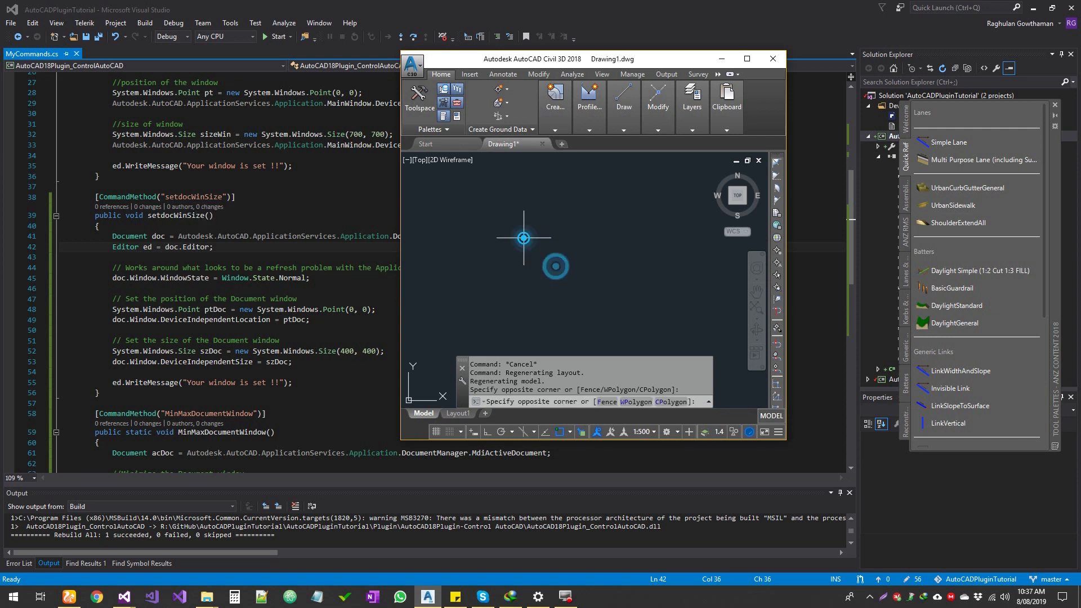
Enter SETDOCWINSIZE at the Civil 3D command line
text(SETd)
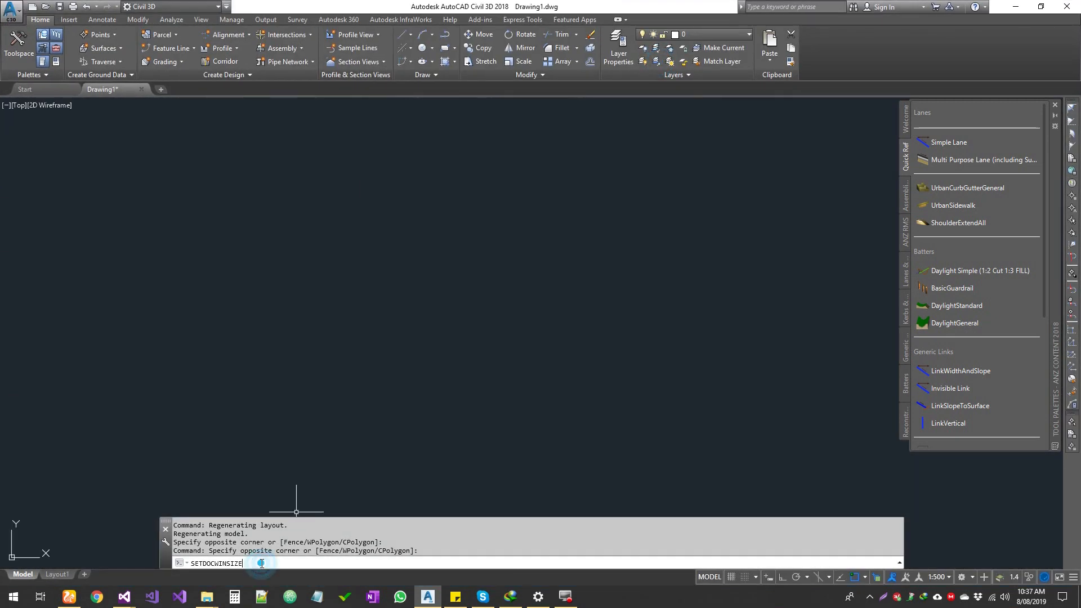
key(Enter)
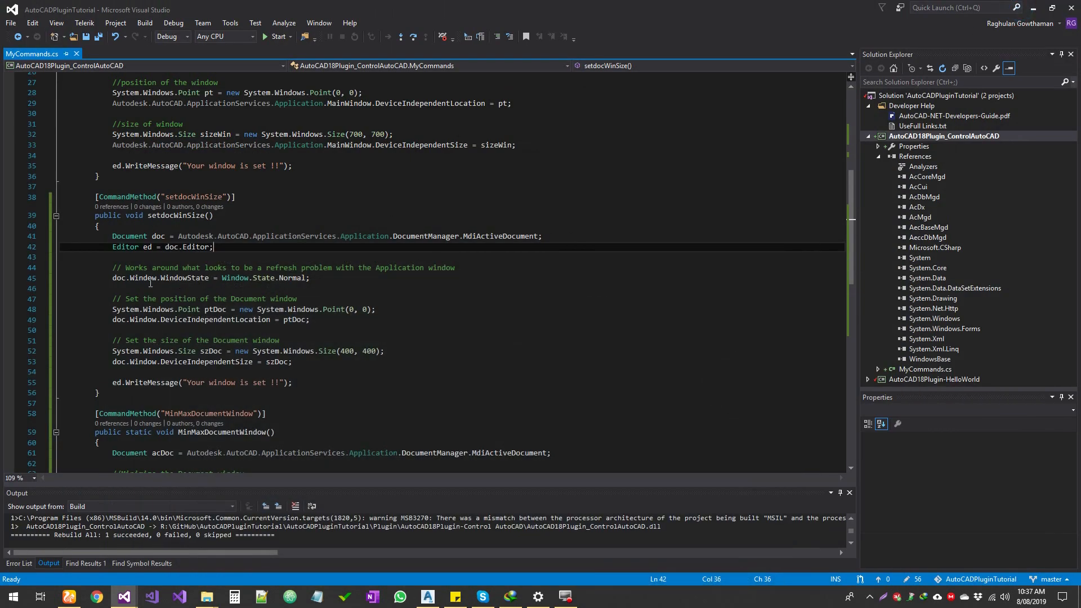
Delete the 'Editor ed = doc.Editor;' line and compare the doc.Window calls with MainWindow in setWin
drag(113, 236, 214, 247)
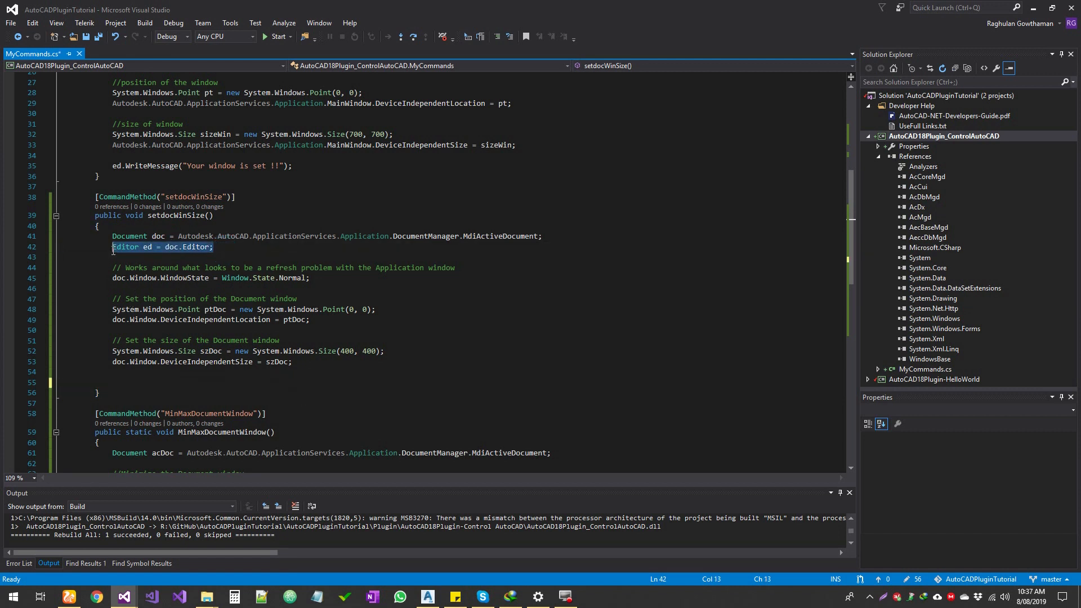
key(Delete)
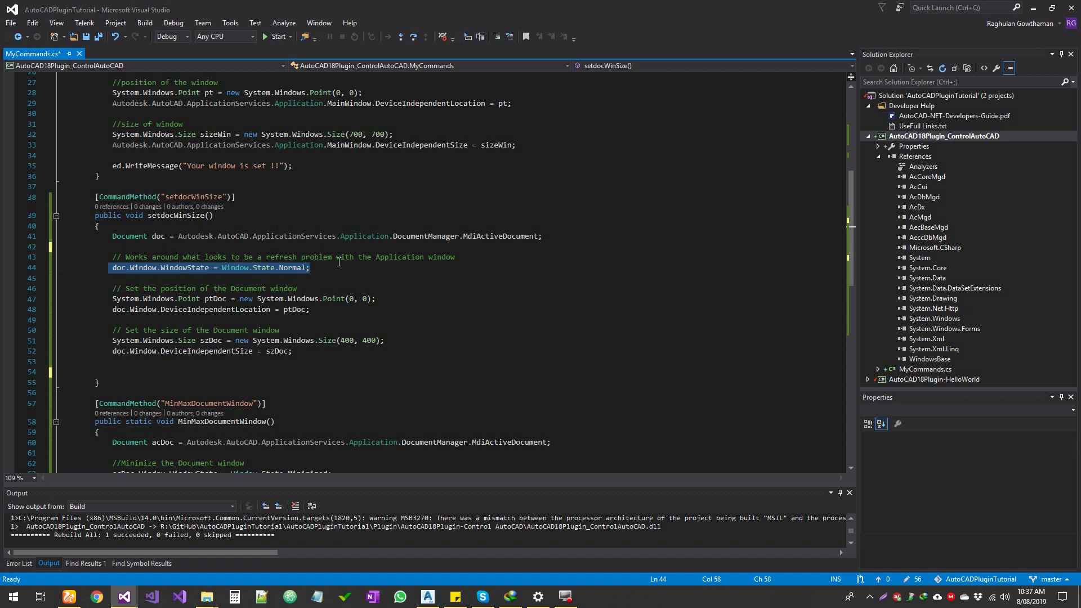
click(319, 268)
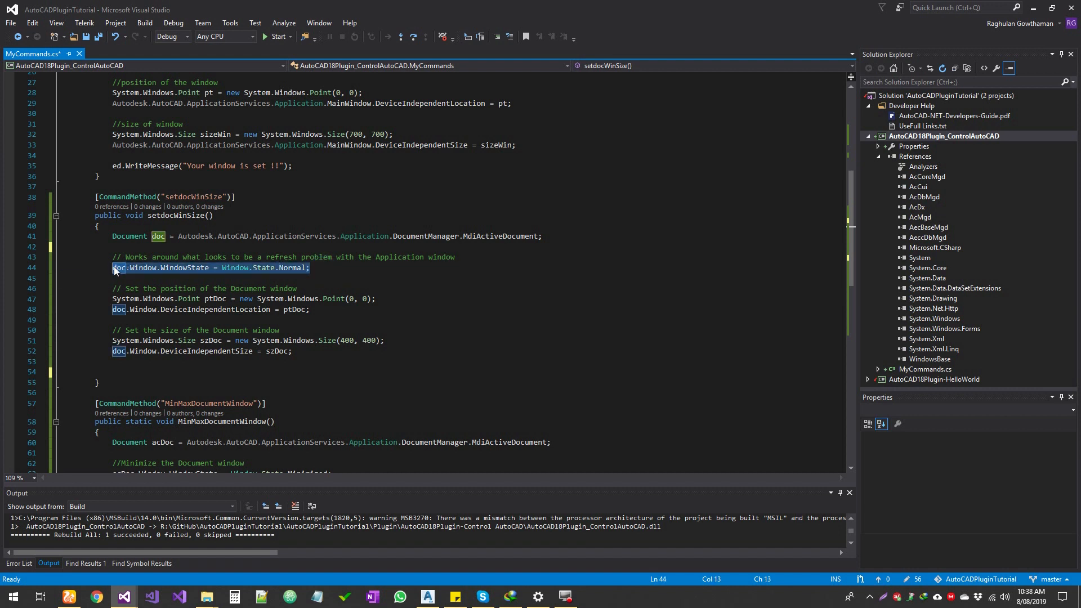
mouse_move(398, 281)
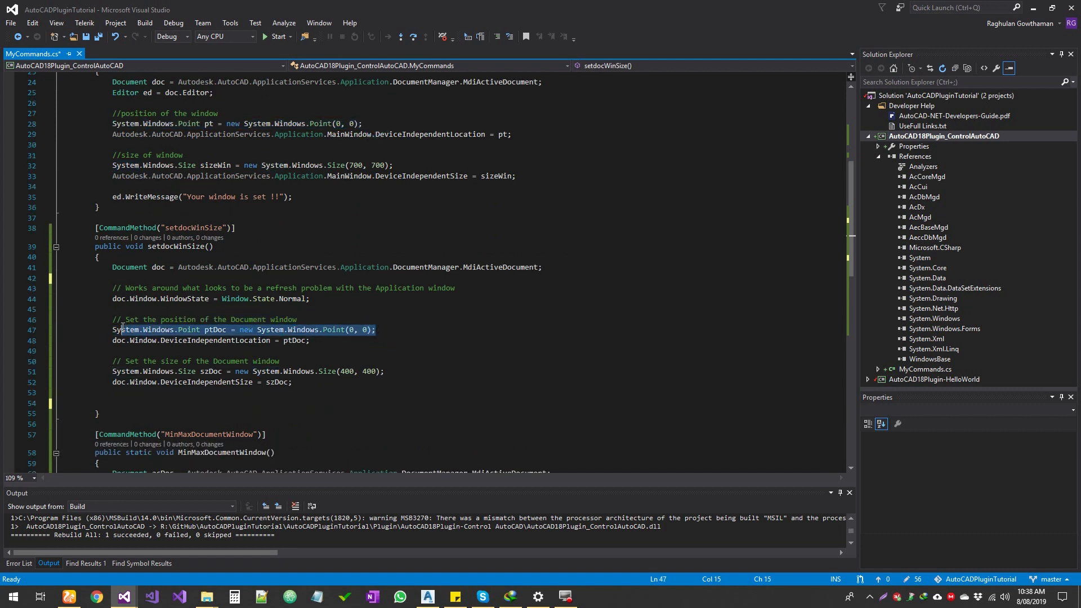
double_click(125, 330)
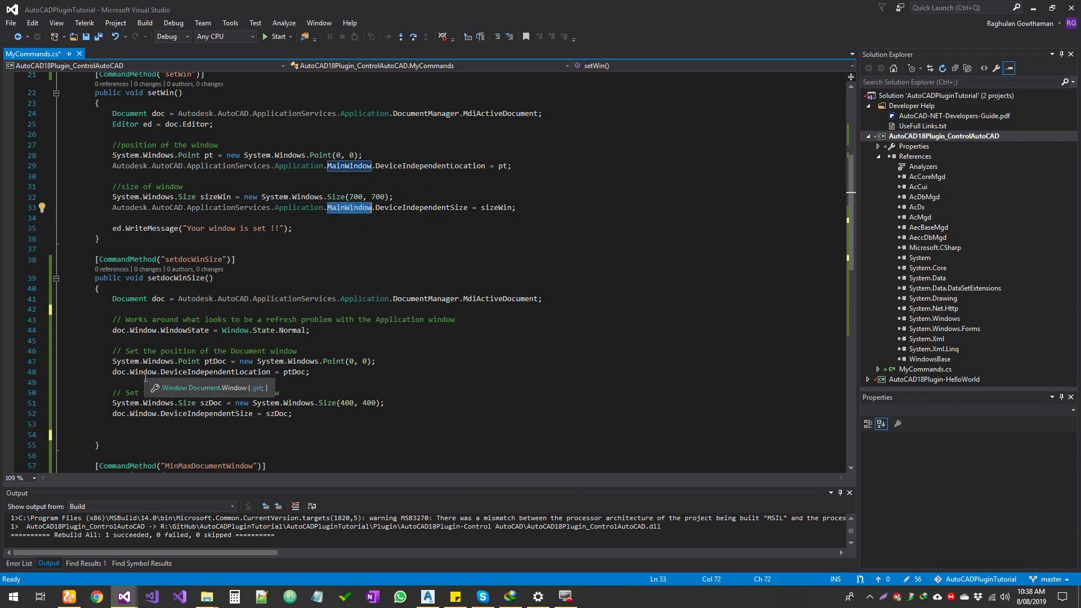
scroll(down, 3)
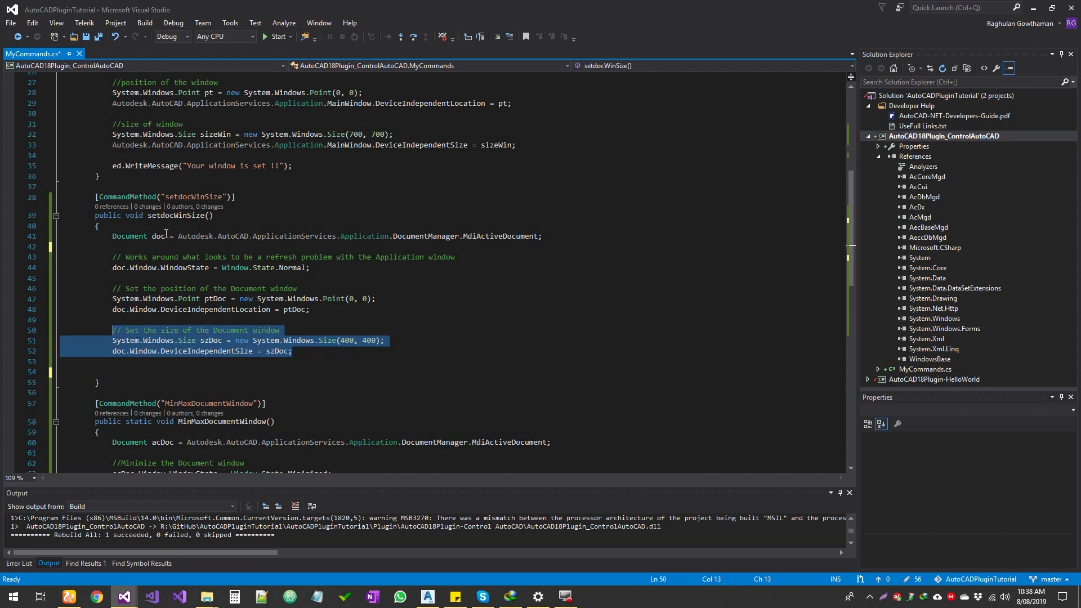
scroll(down, 3)
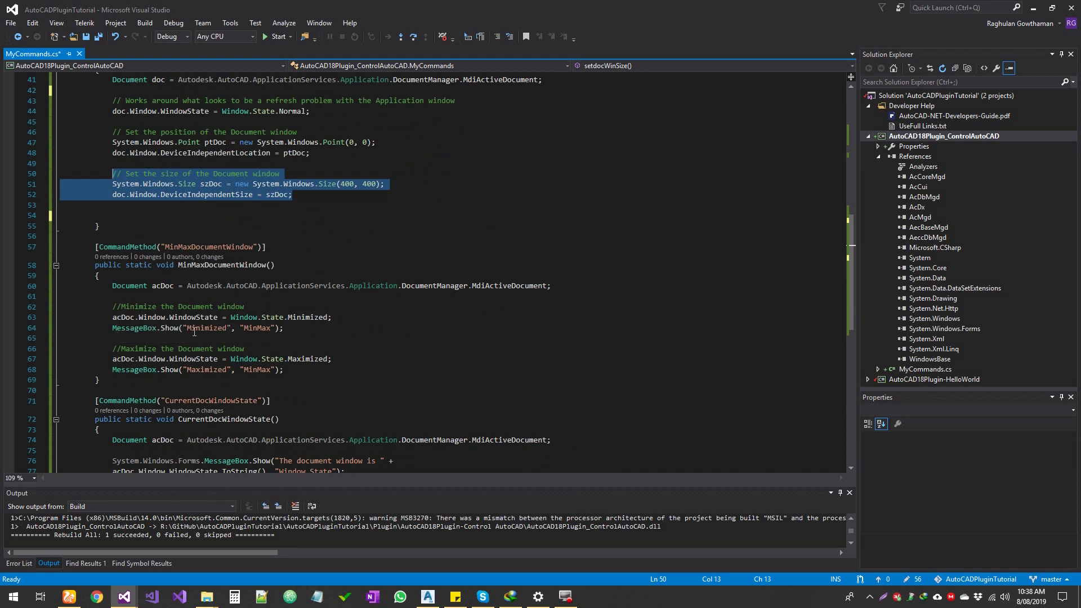
click(243, 317)
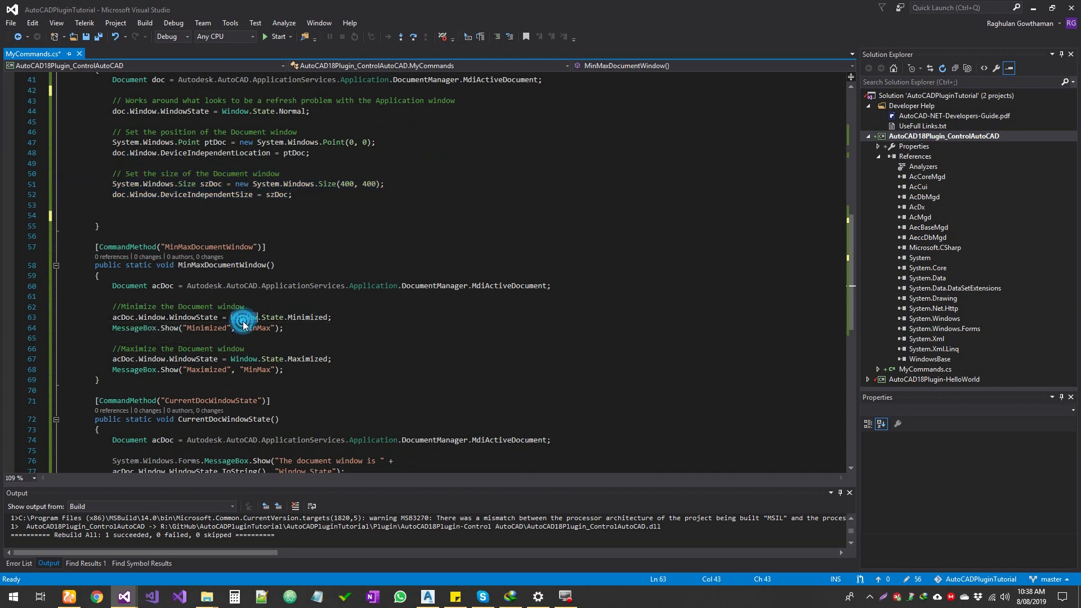
double_click(272, 317)
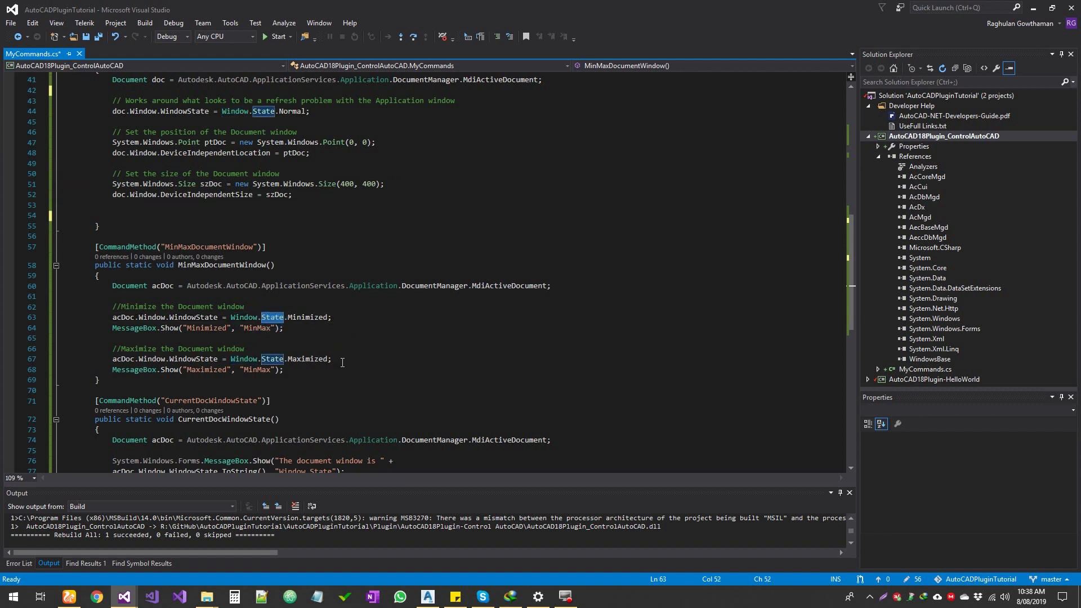
double_click(307, 317)
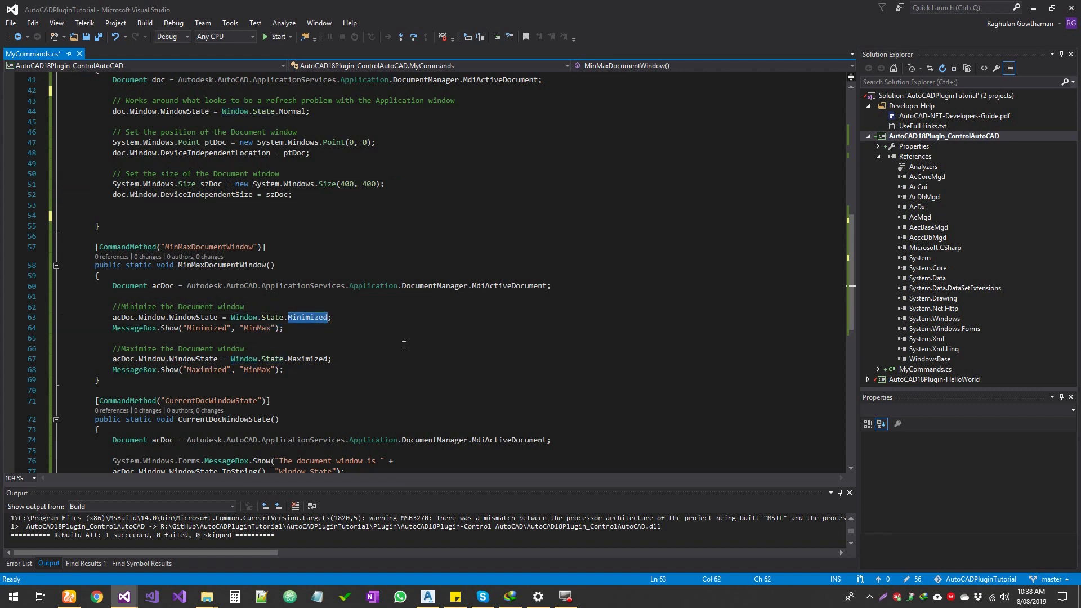
mouse_move(370, 350)
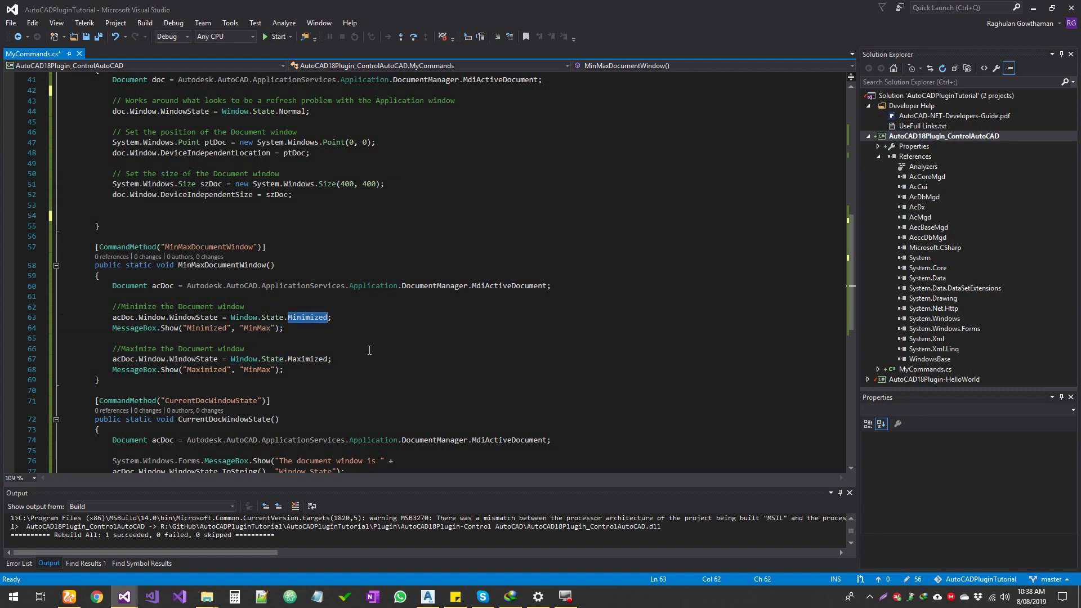
double_click(307, 359)
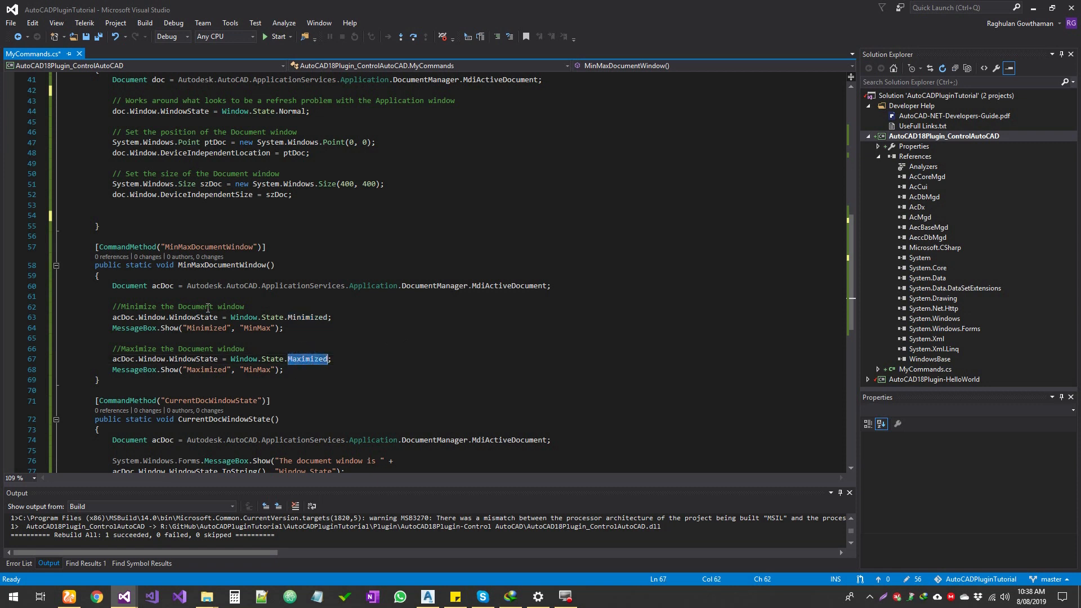
mouse_move(243, 265)
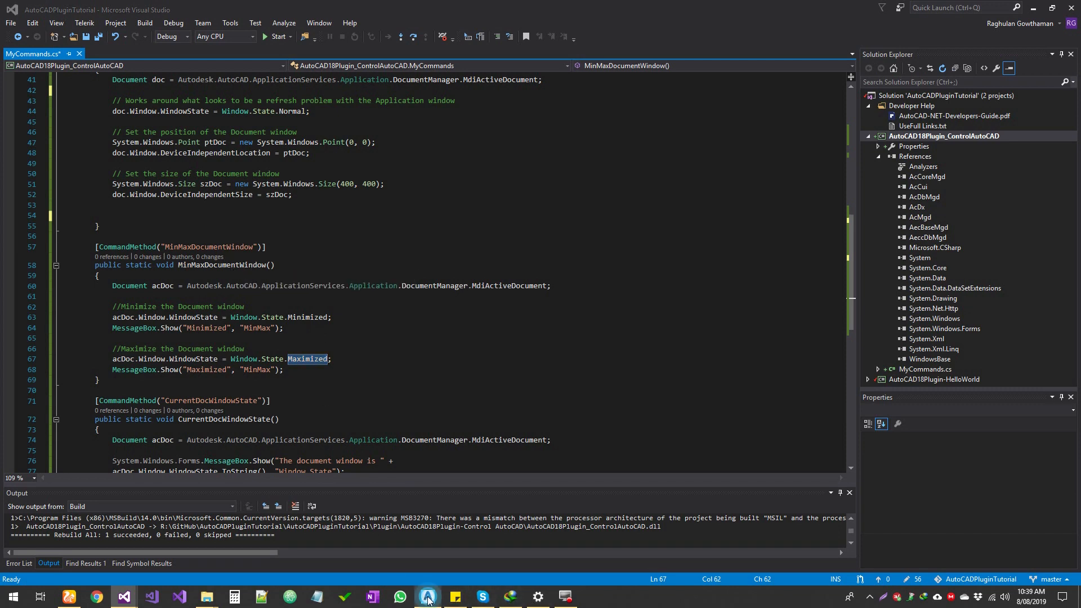
In Civil 3D, dismiss the Minimized message and run CURRENTDOCWINDOWSTATE, which reports Maximized
click(428, 597)
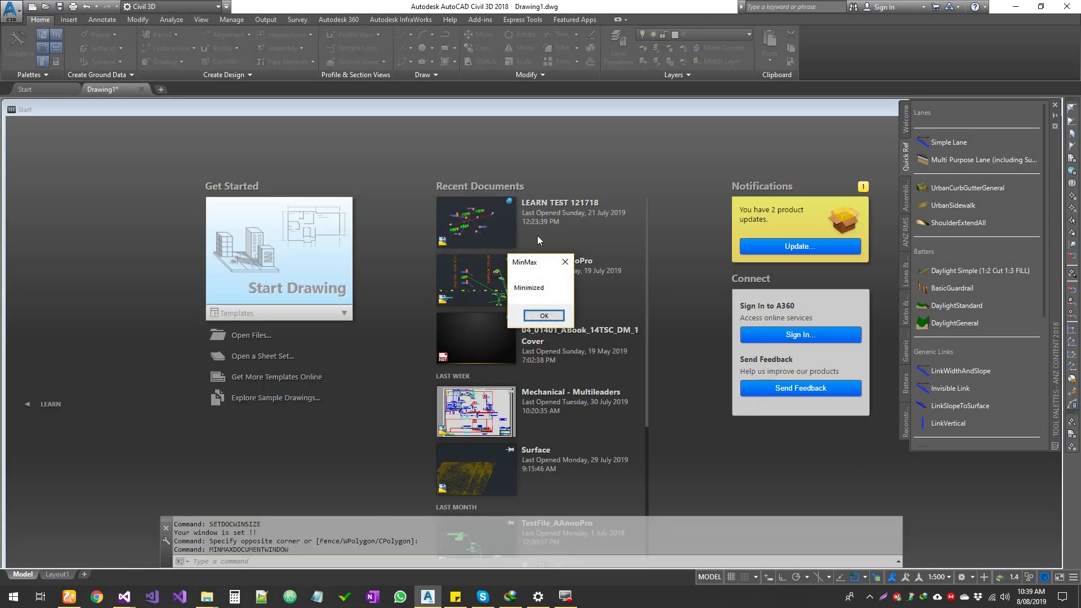
click(544, 316)
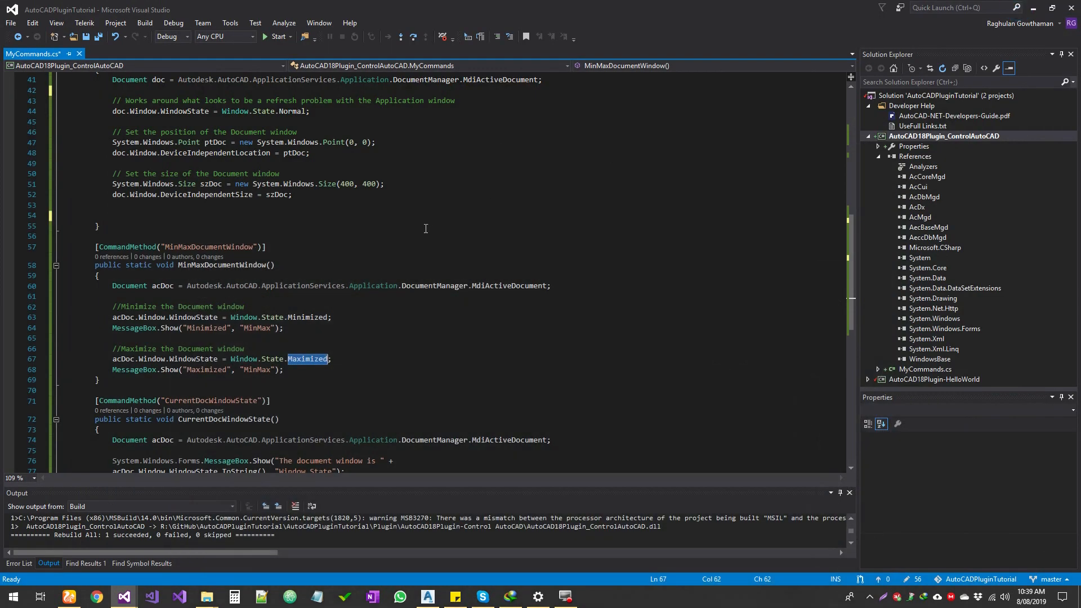
scroll(down, 3)
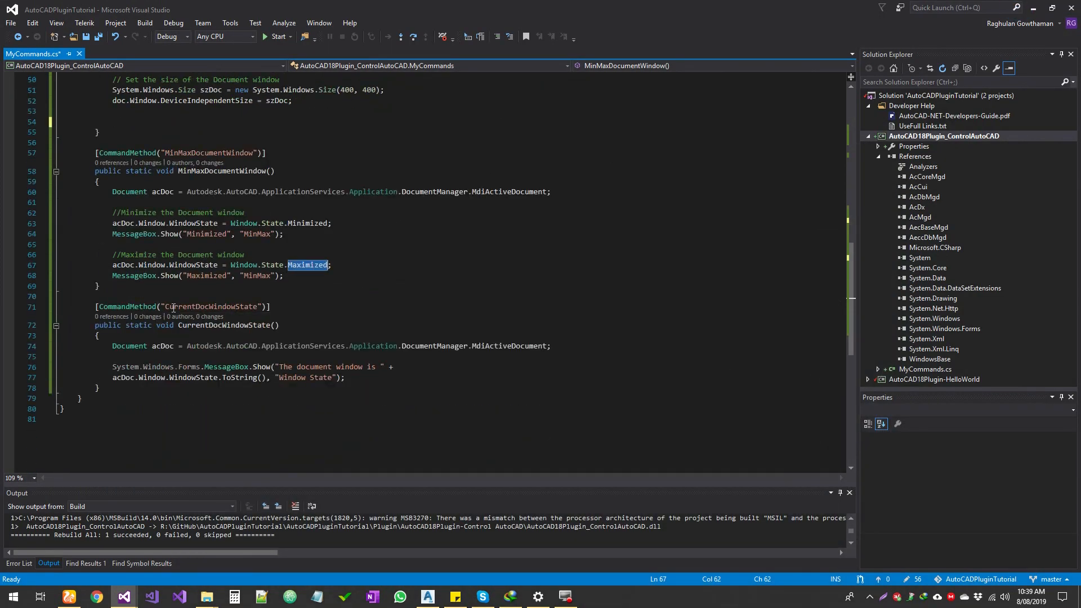
mouse_move(316, 386)
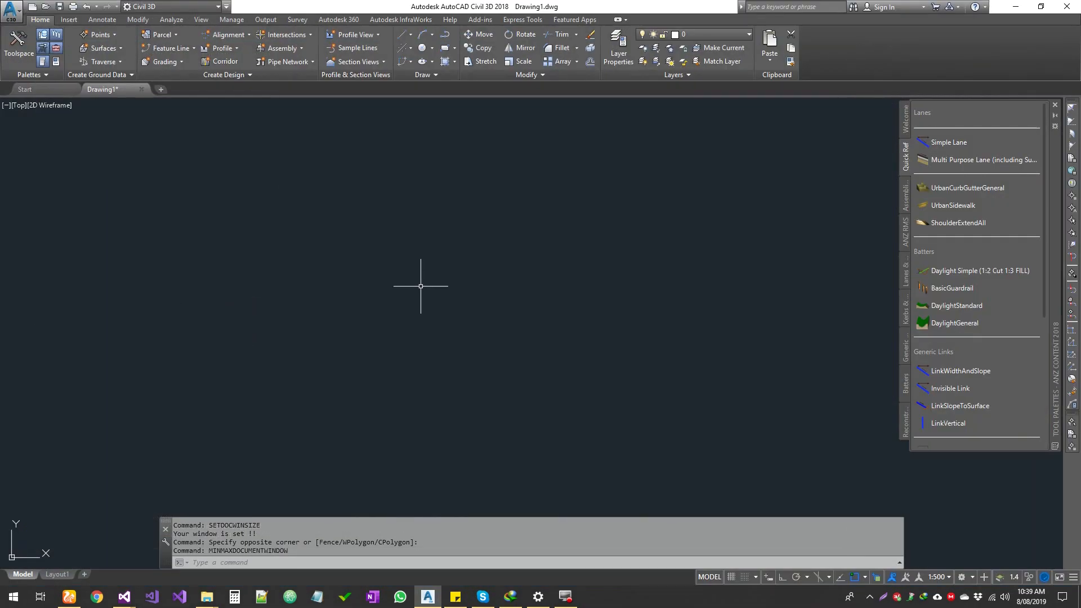
mouse_move(358, 329)
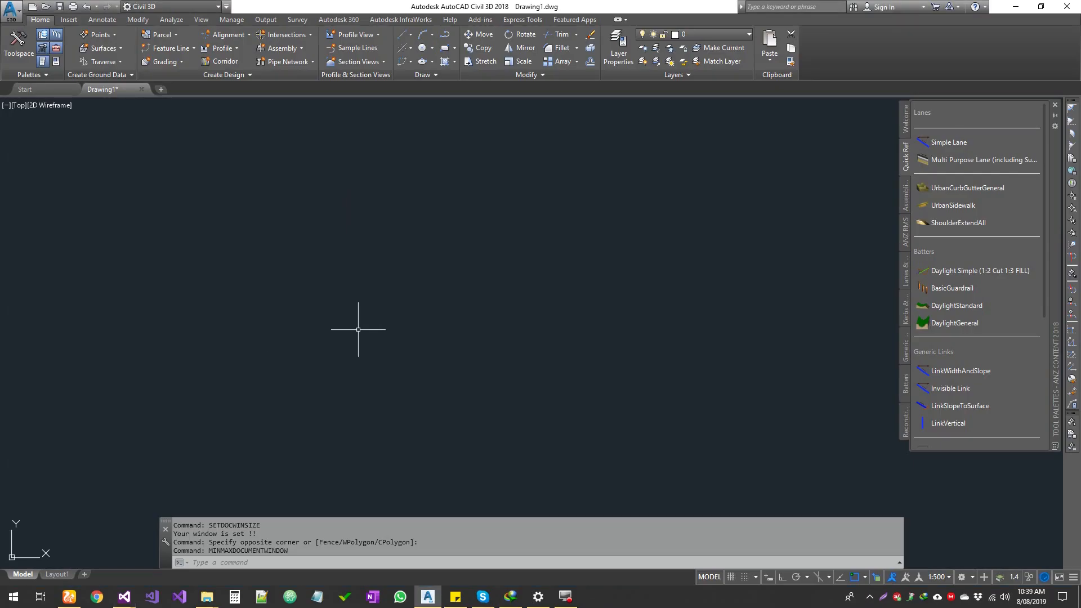
text(currentdoic)
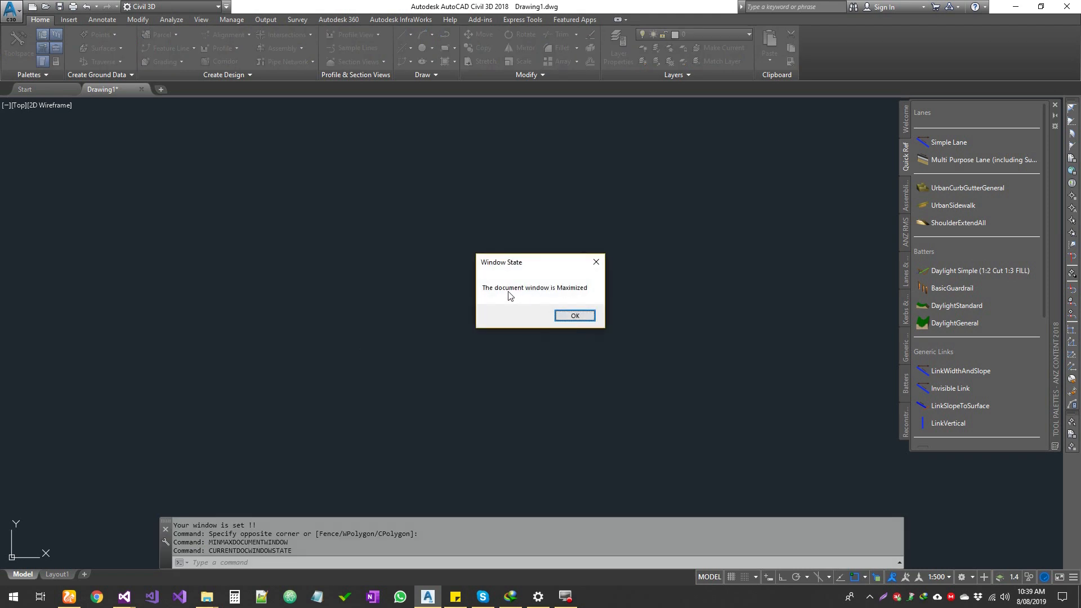
click(575, 316)
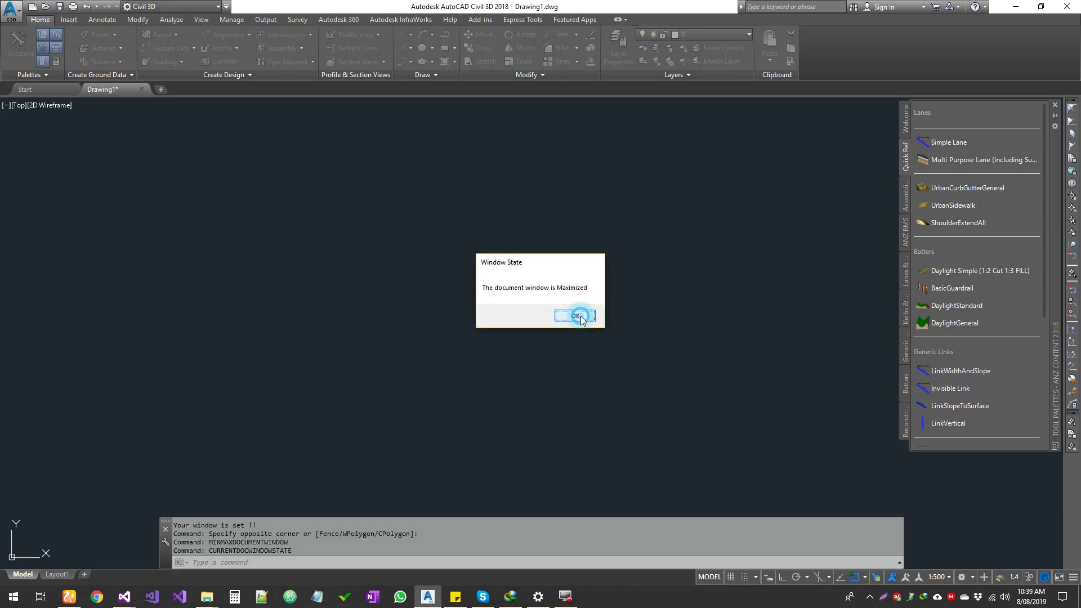
click(574, 316)
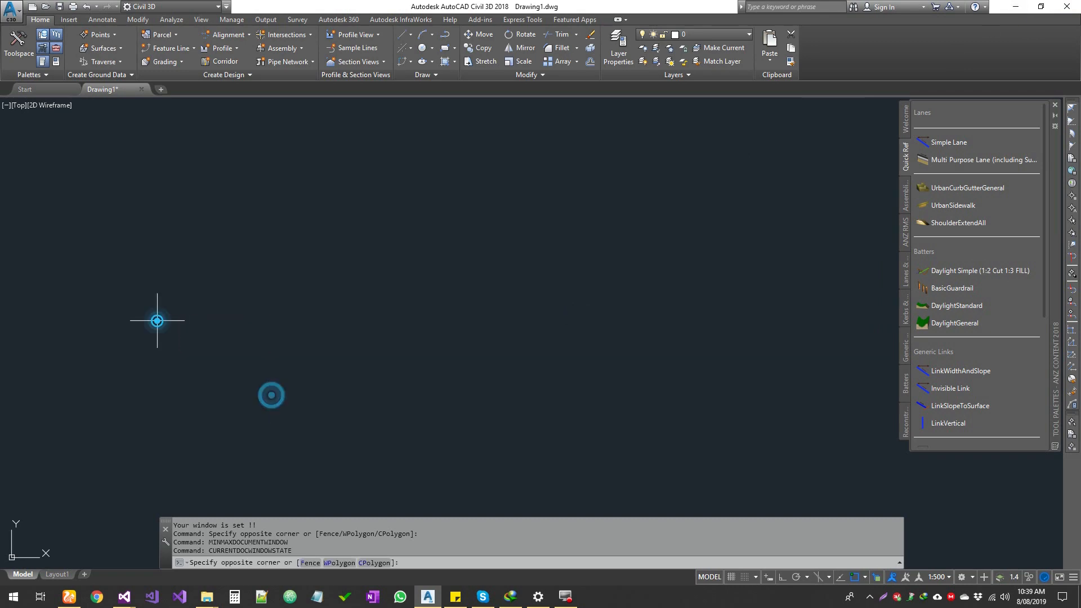
Glance at the plugin code, then return to Civil 3D and start typing SETDOCWINSIZE
click(123, 597)
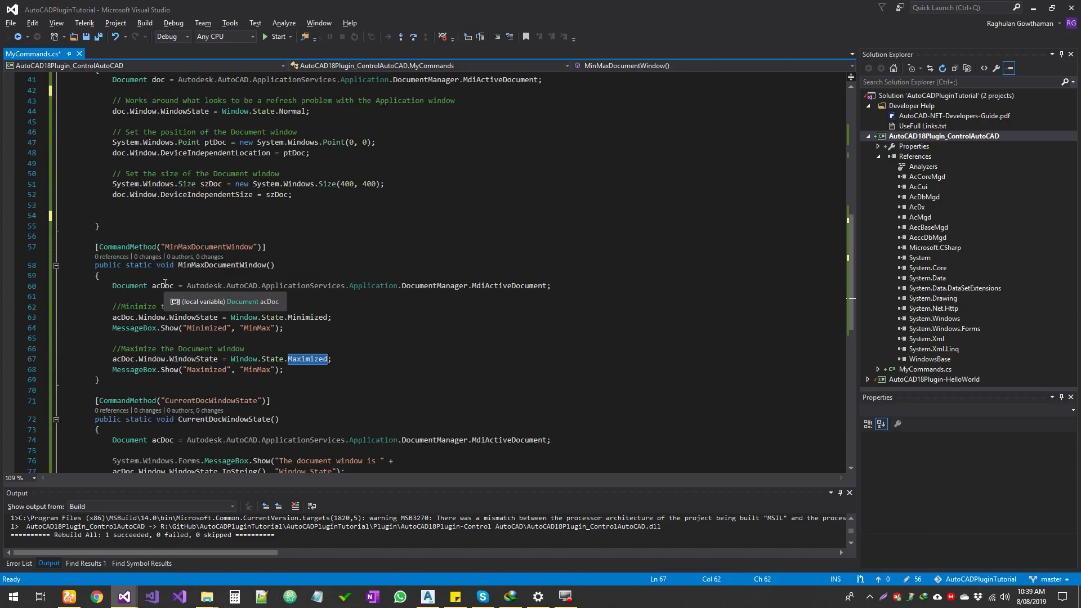
click(428, 597)
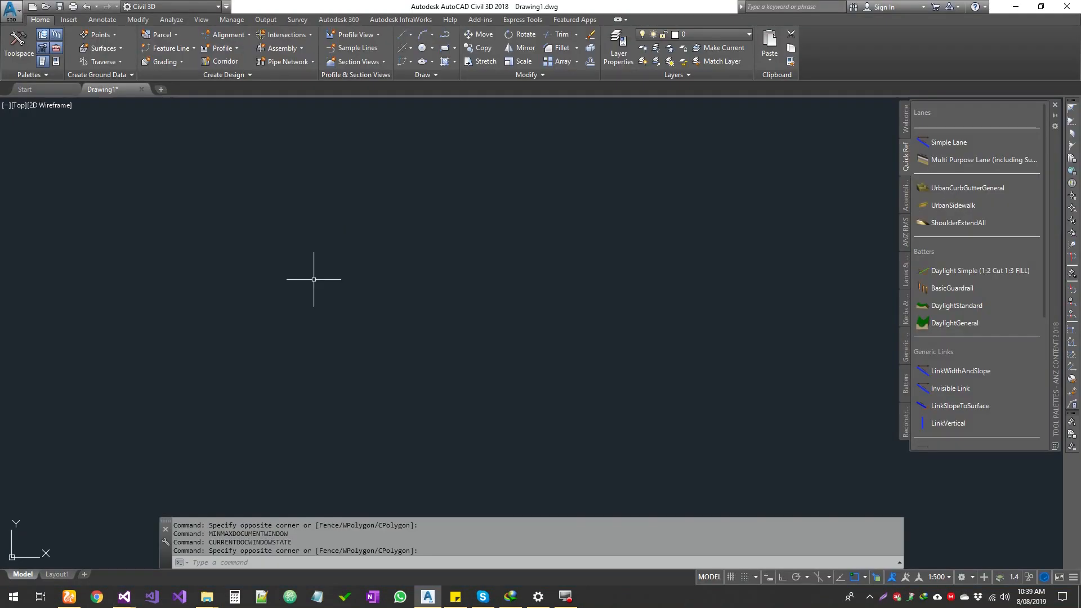
text(setdocw)
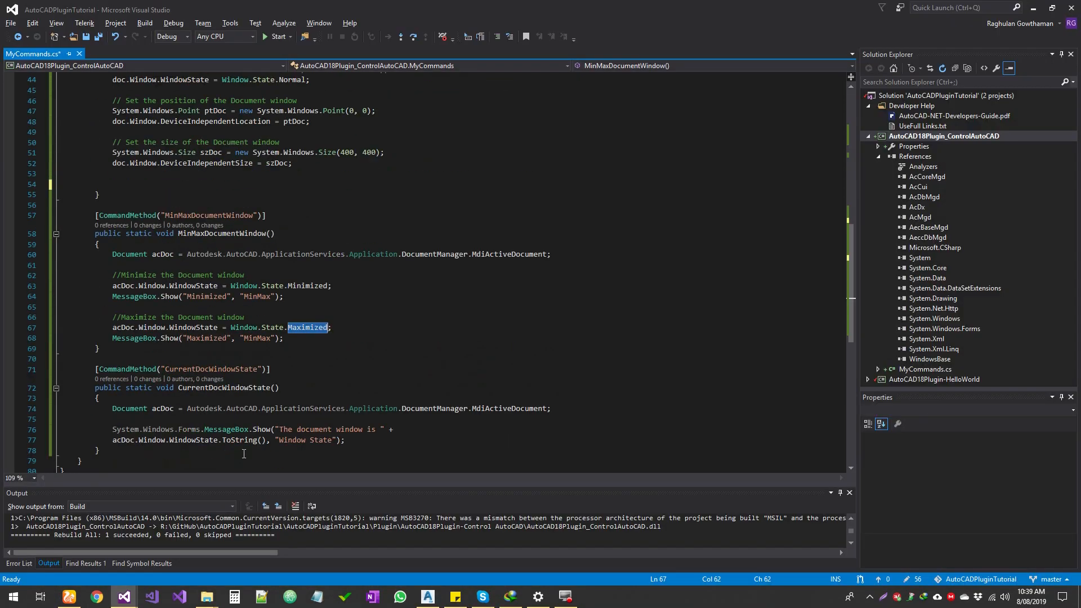
Run the command and dismiss the report showing the window state as Normal
click(428, 597)
text(CURRENTDOC)
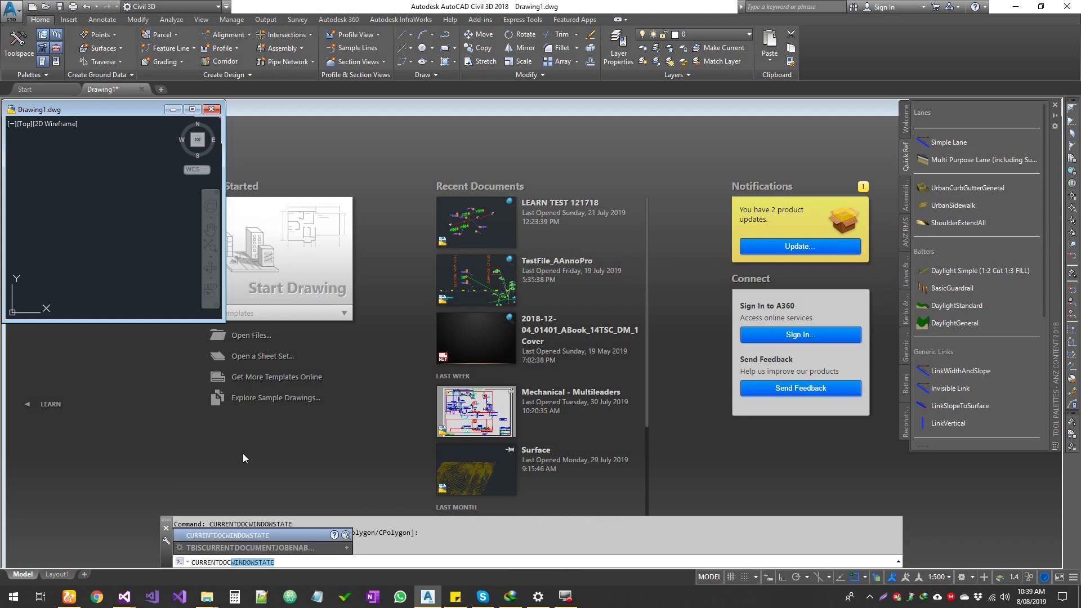
key(Enter)
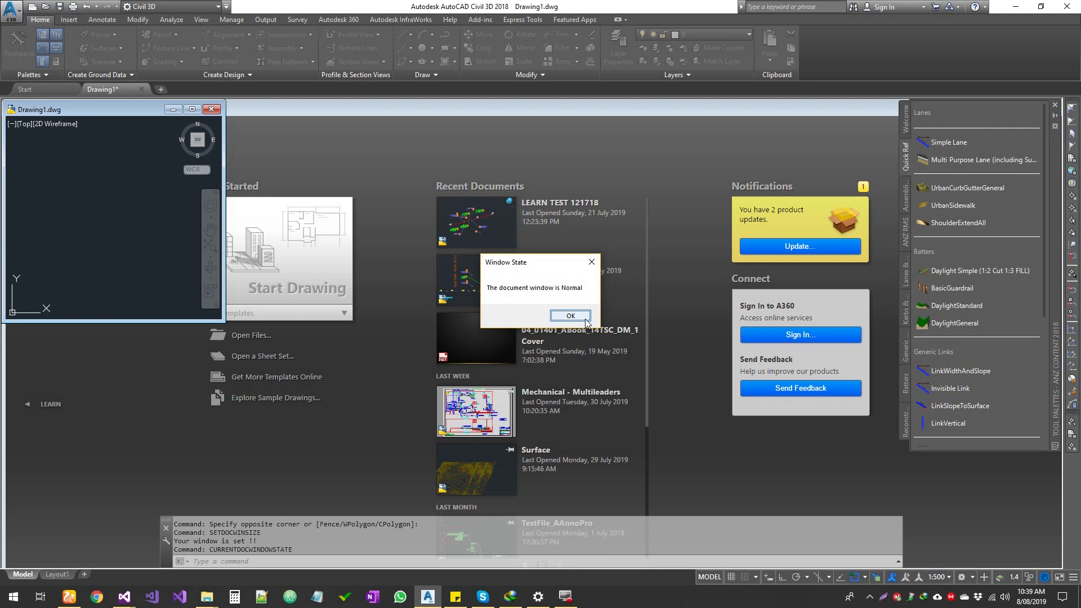
click(570, 315)
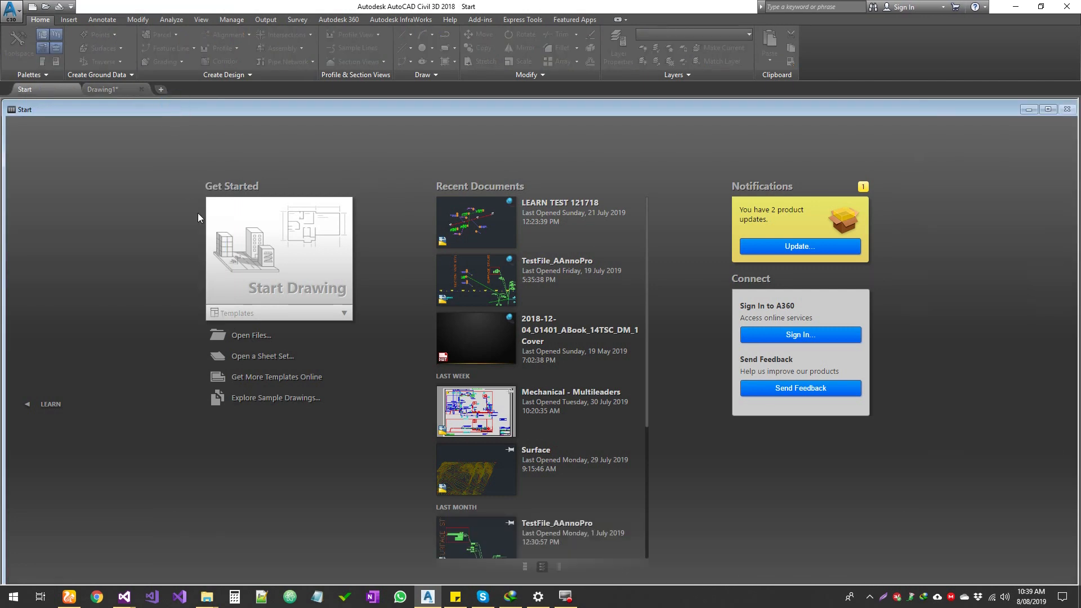
Maximize the document window, open Drawing1, and confirm CURRENTDOCWINDOWSTATE reports Maximized
click(125, 596)
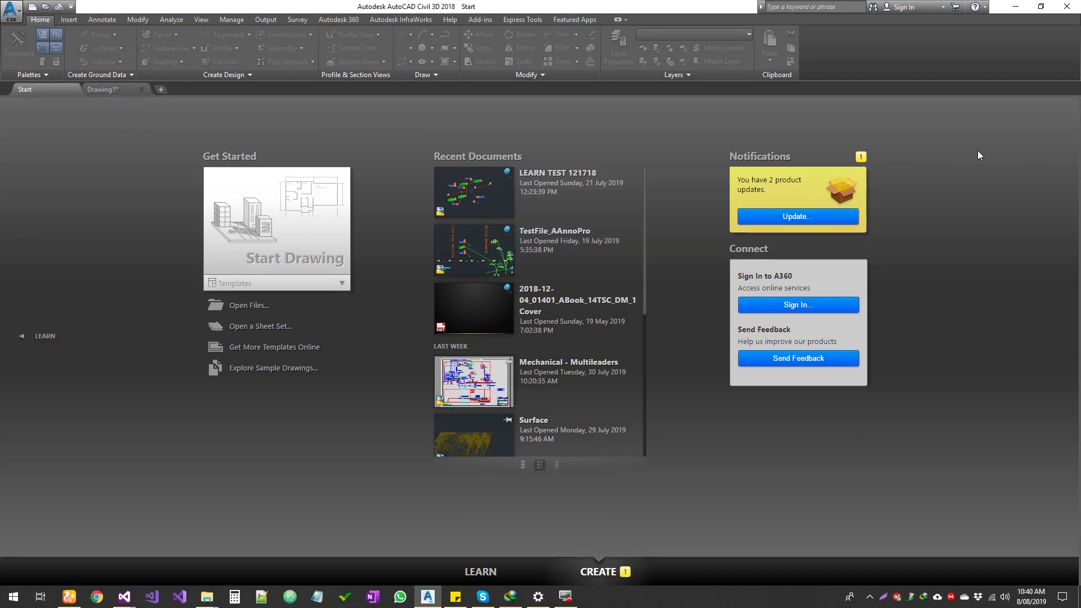
click(103, 89)
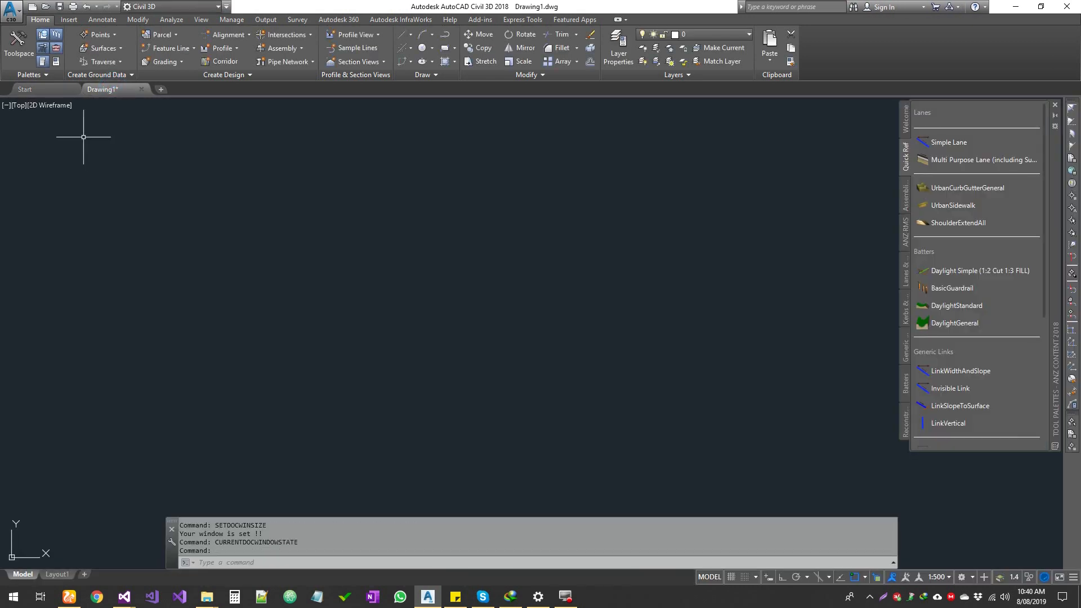
text(CURRENTDOCWINDOWSTATE)
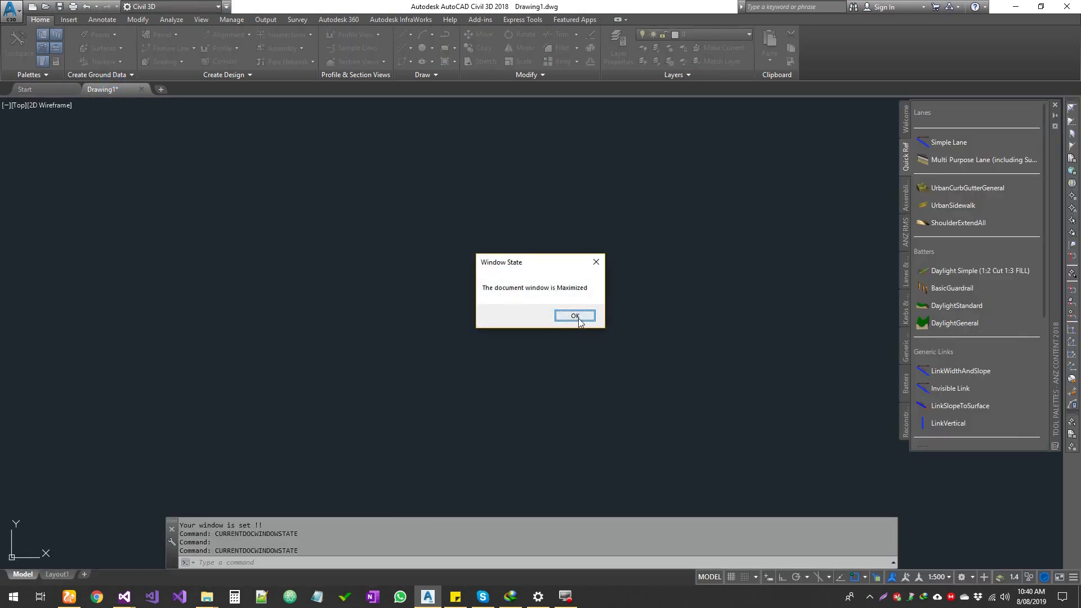
click(575, 316)
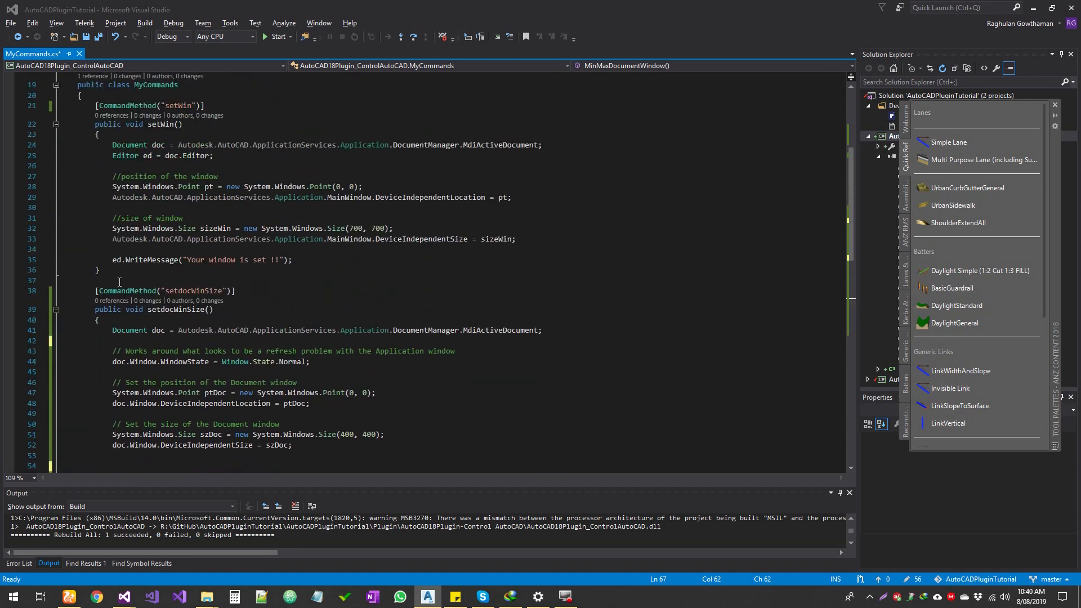
mouse_move(324, 435)
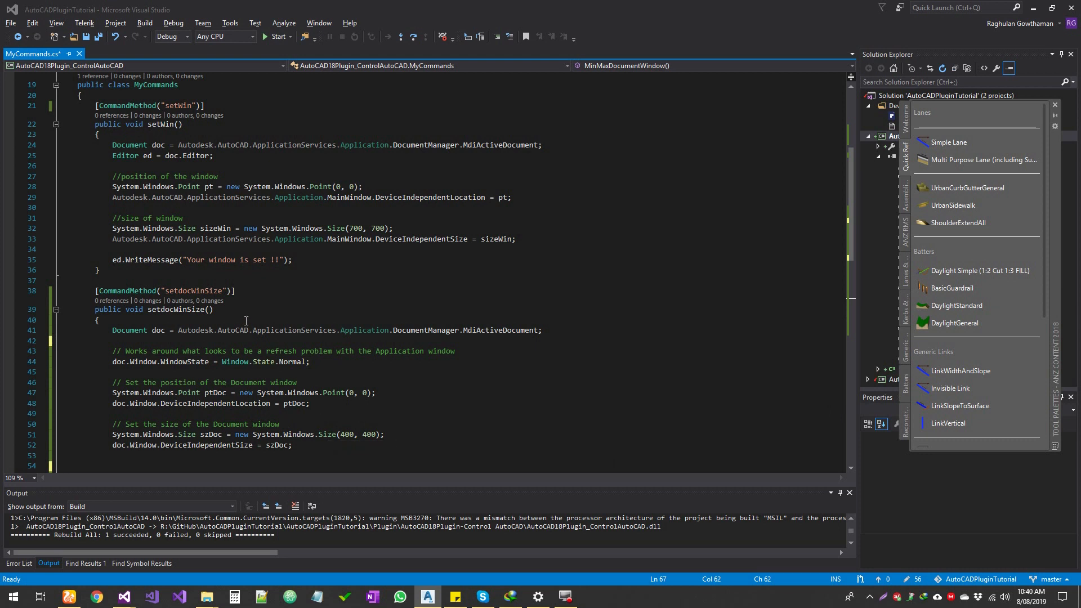
mouse_move(333, 368)
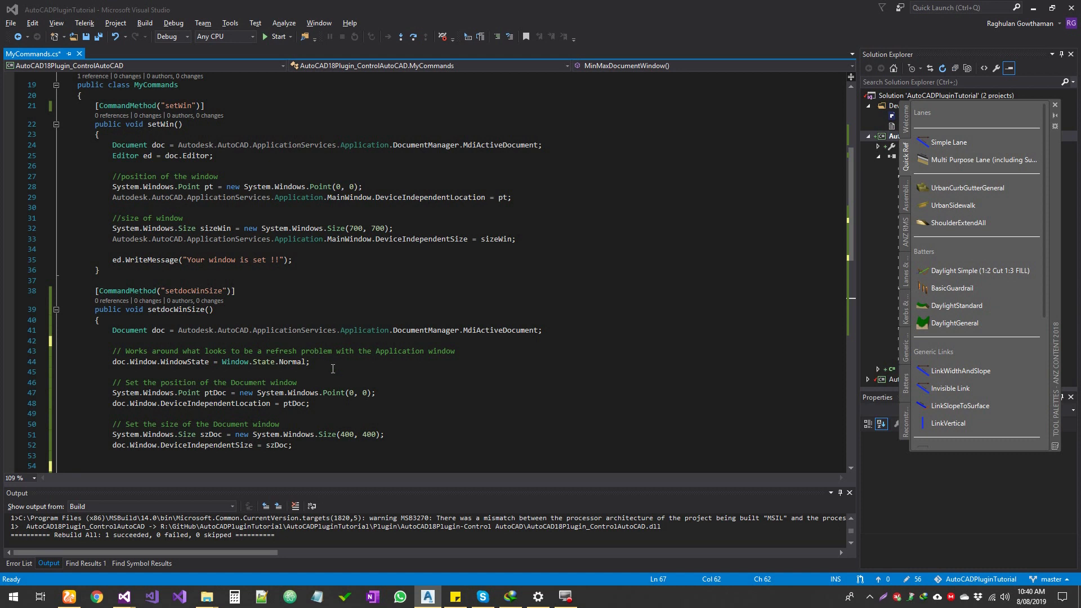
scroll(down, 3)
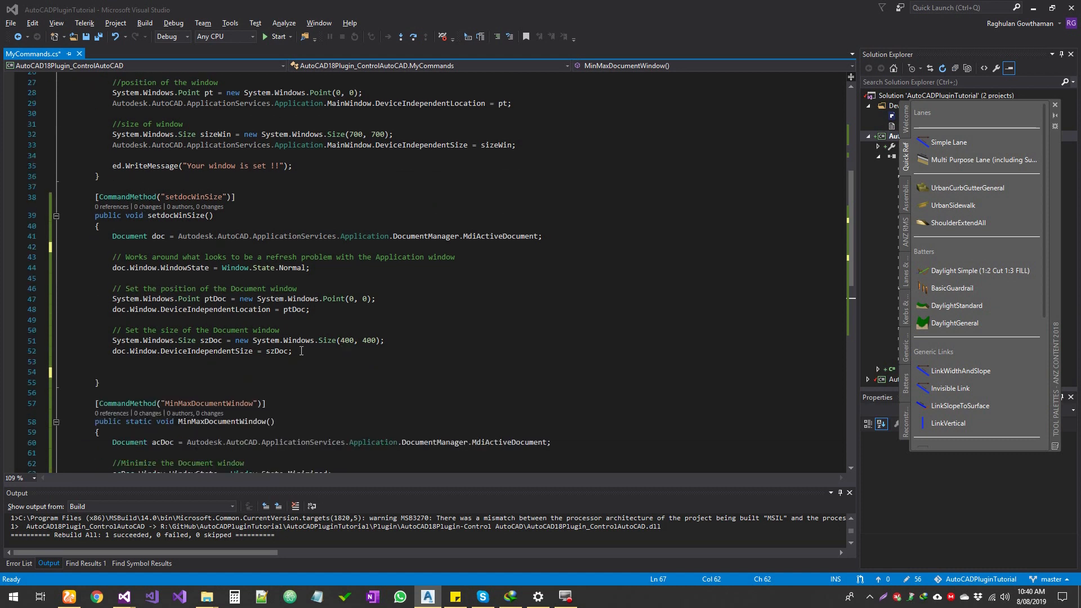
mouse_move(300, 340)
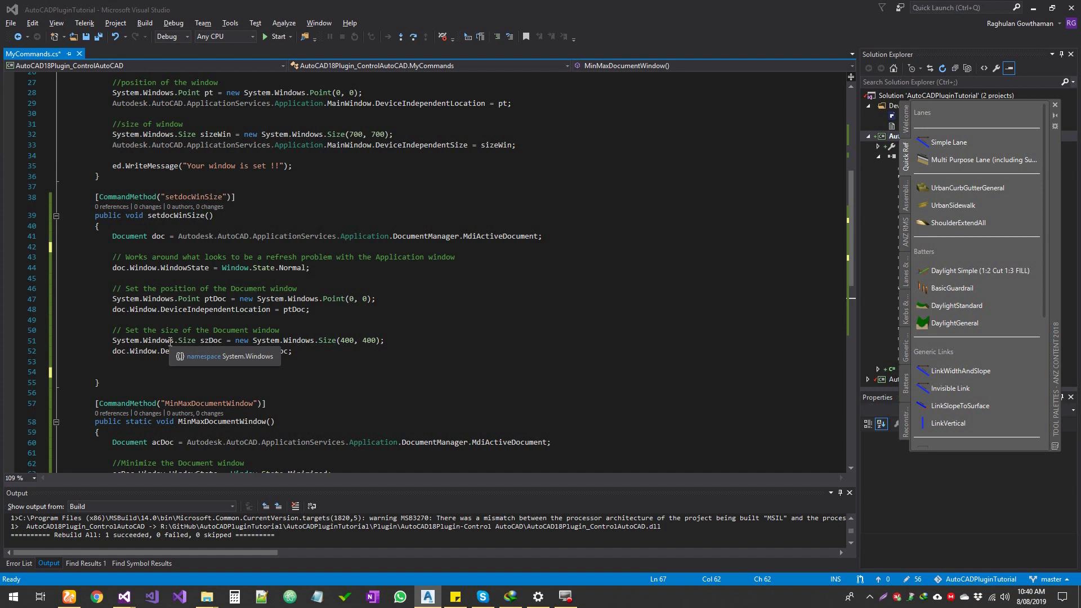
click(395, 341)
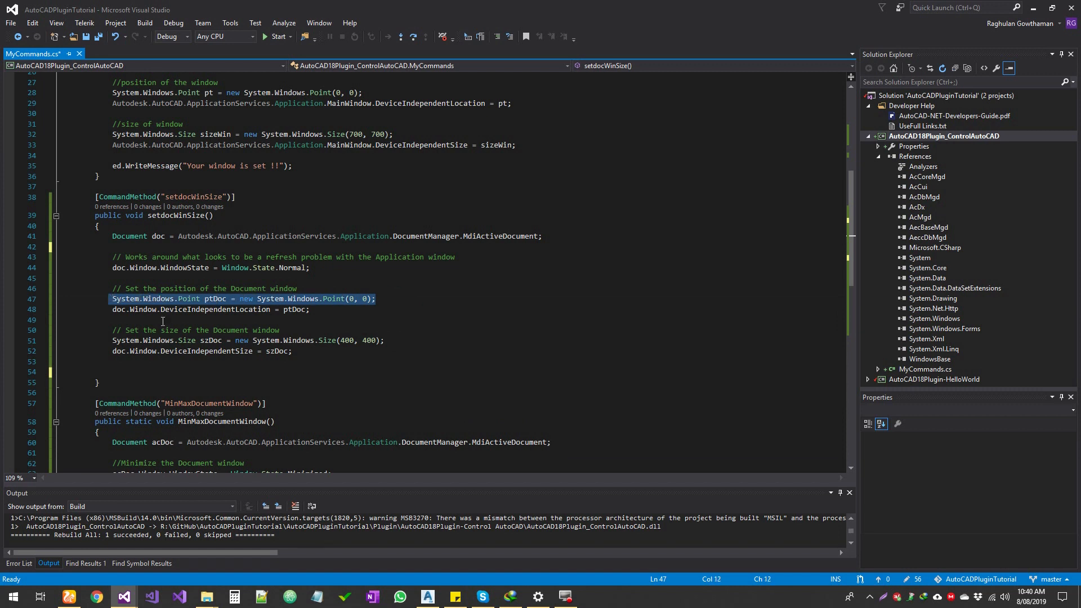
mouse_move(187, 309)
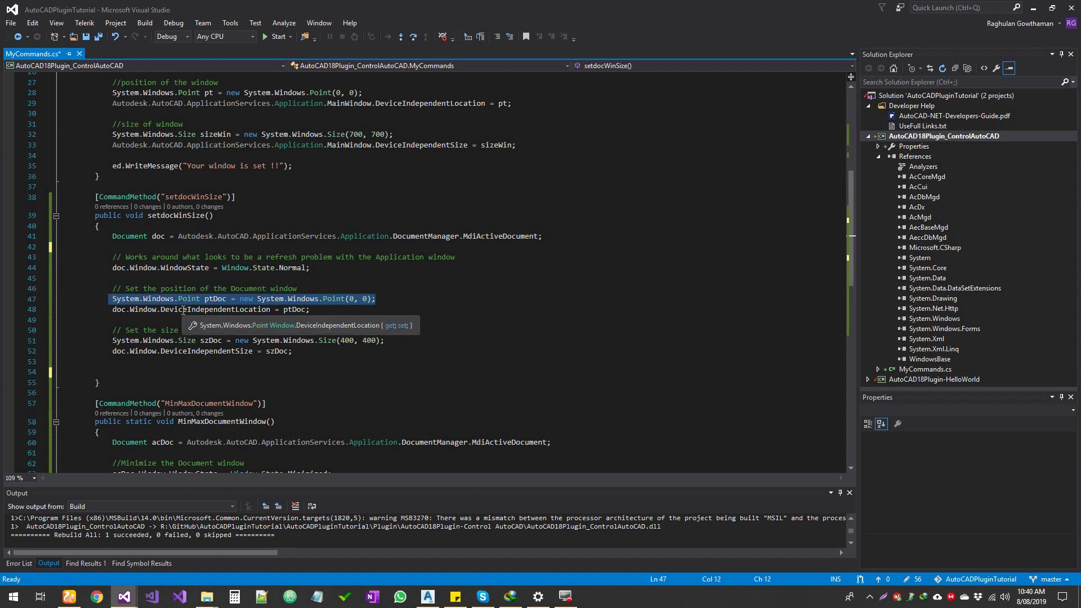
scroll(down, 3)
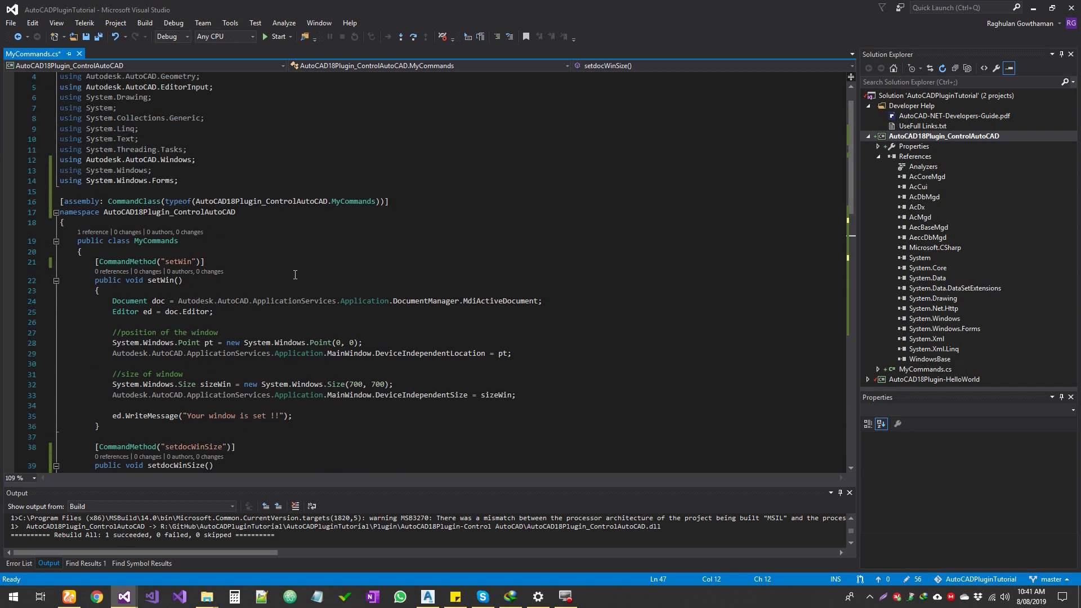
mouse_move(266, 365)
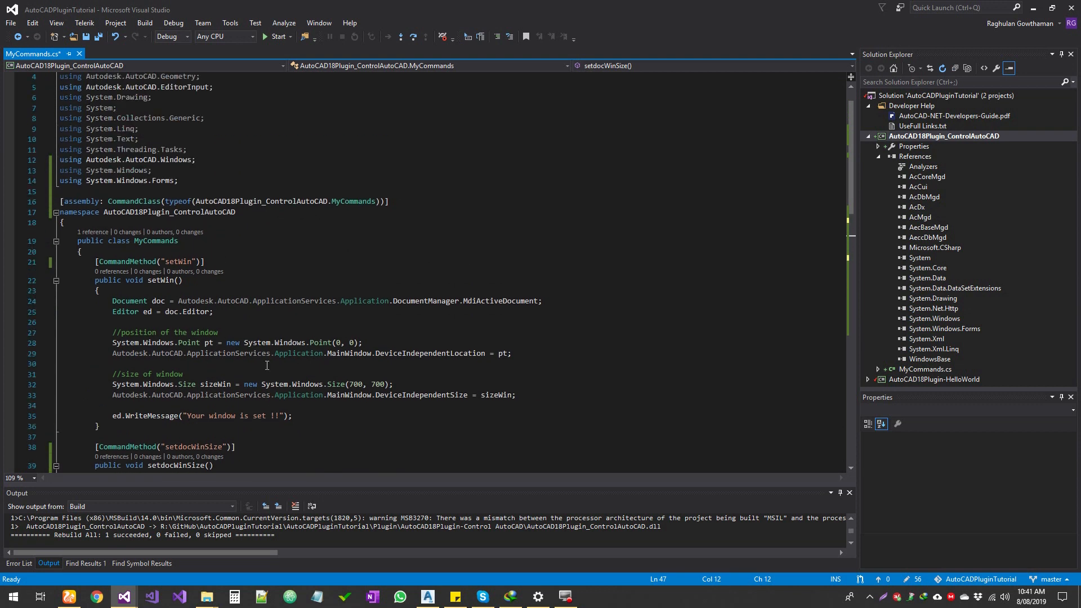